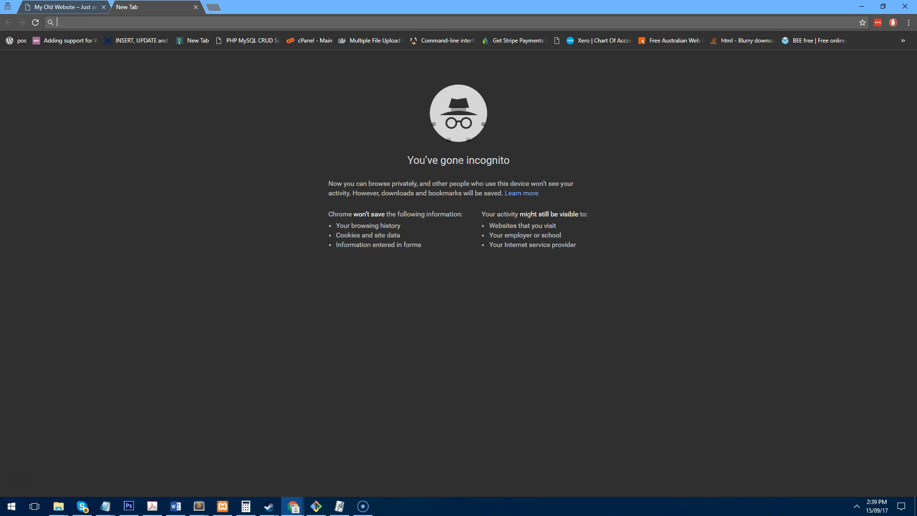
Log in to cpanel.mrdh.com.au as oldwebsitecom to reach the old site's cPanel dashboard.
text(cpanel.mrdh.com.au)
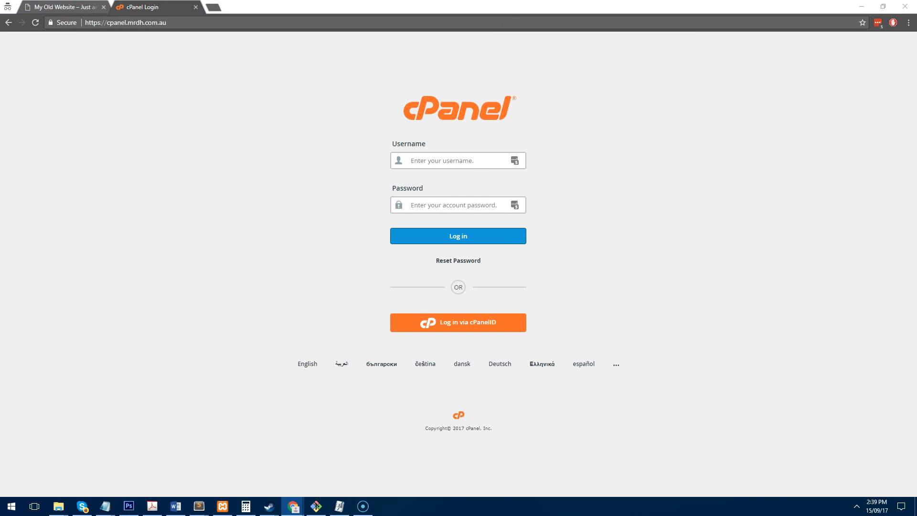
text(oldwebsitecom)
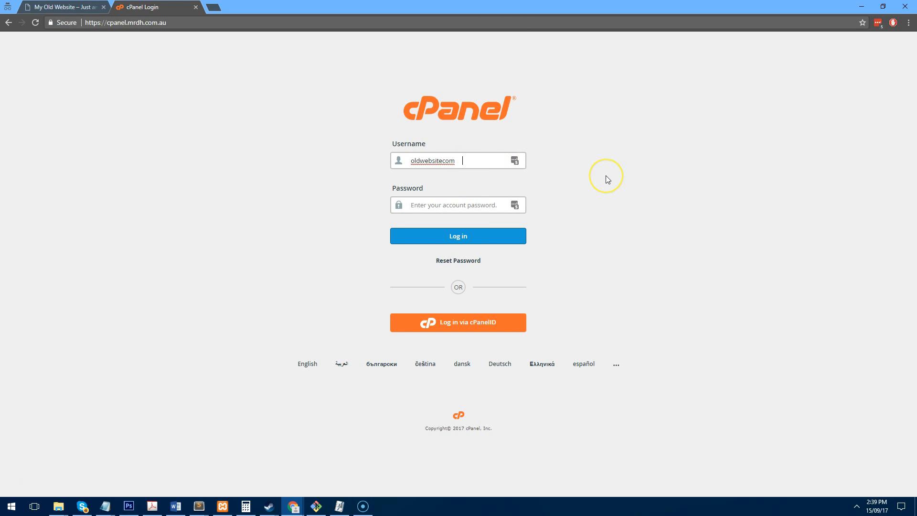
text(password)
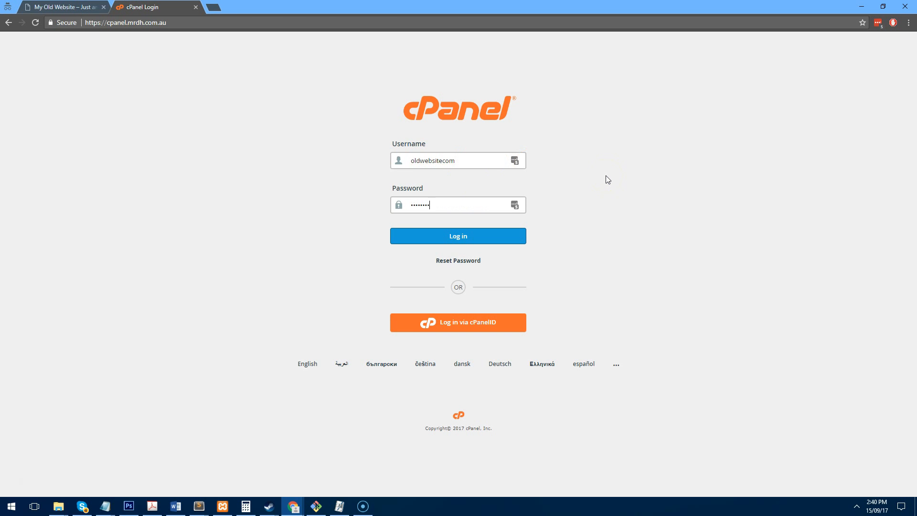
click(458, 235)
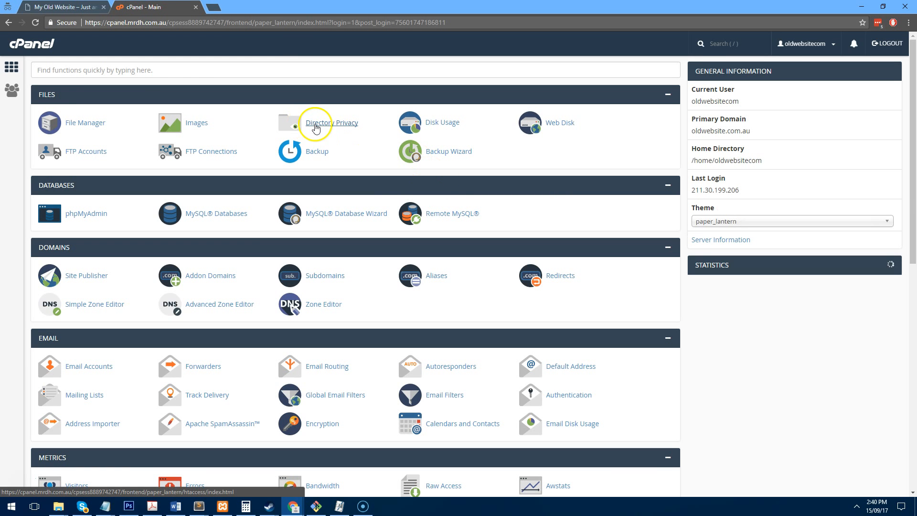
In File Manager's public_html, delete the outdated home.zip and check the home folder's contents.
click(85, 123)
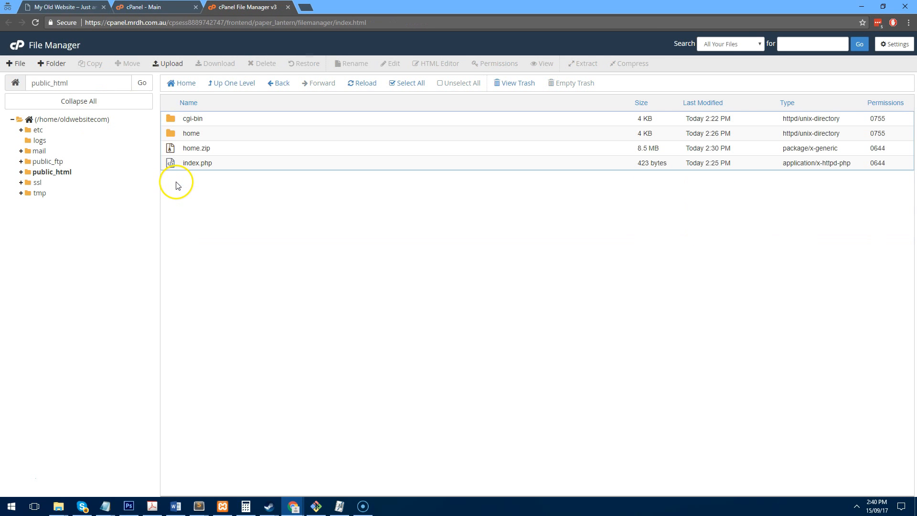
click(265, 63)
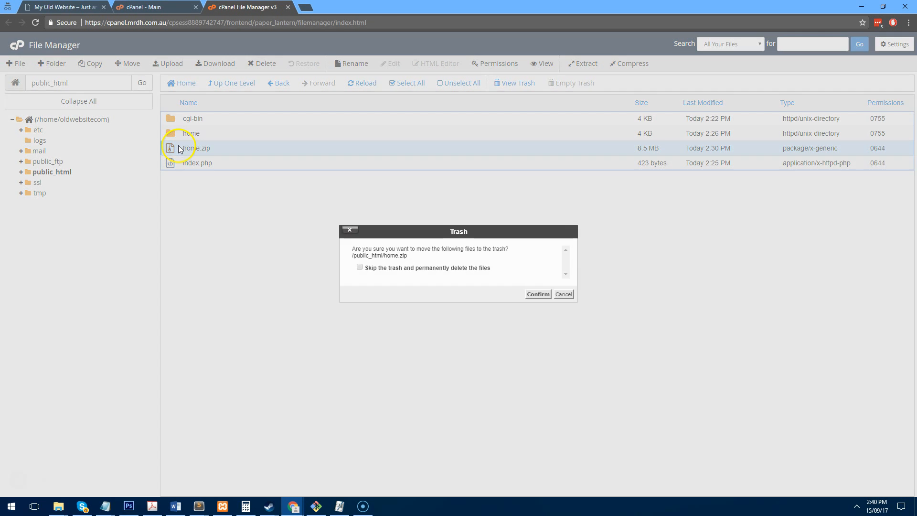
click(538, 295)
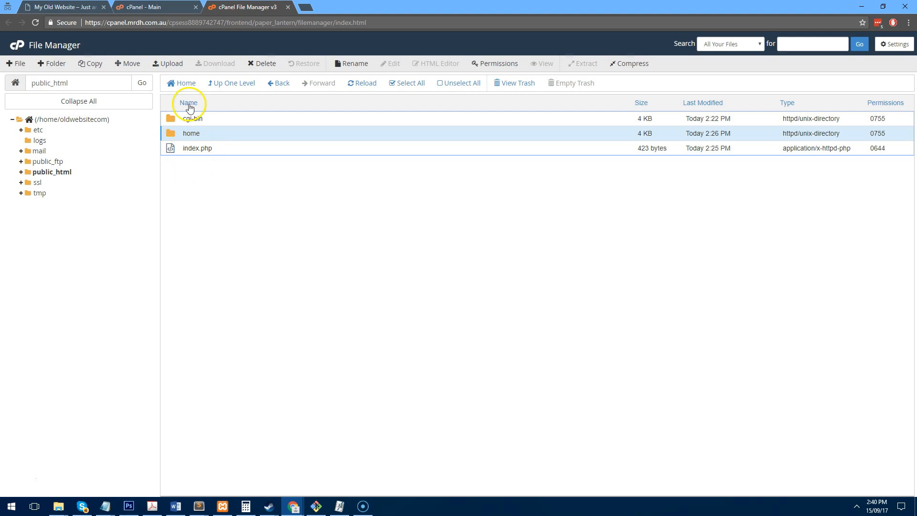
mouse_move(178, 140)
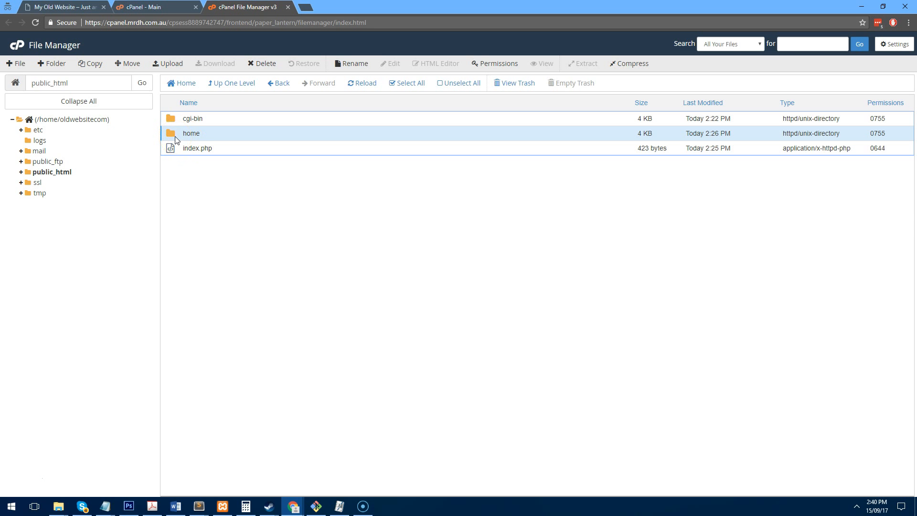
double_click(191, 132)
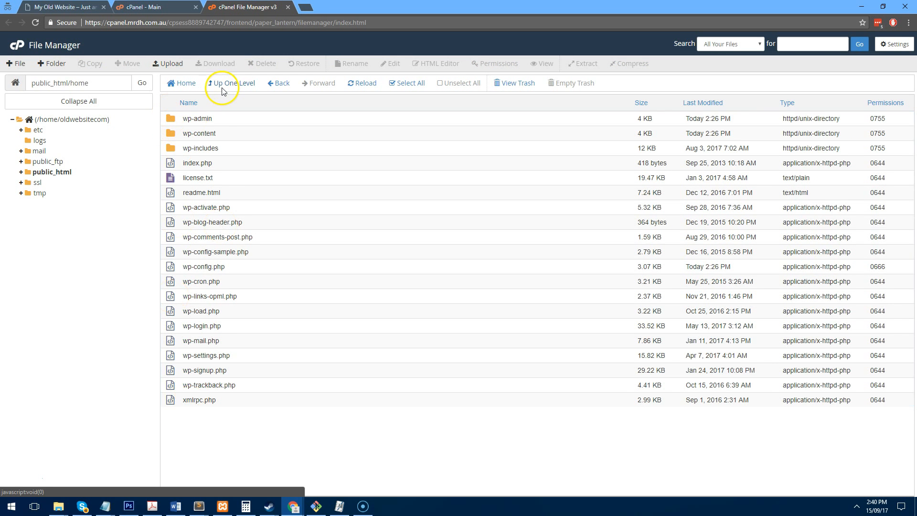
click(235, 83)
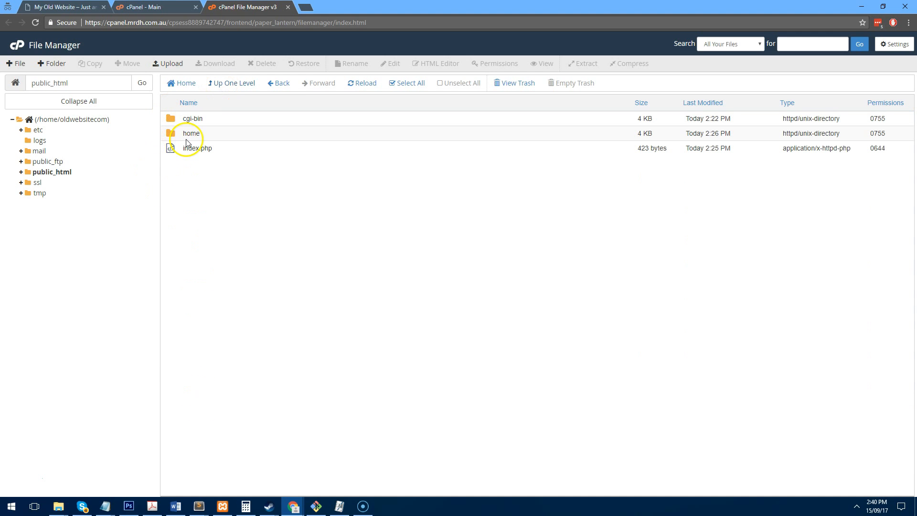
mouse_move(212, 139)
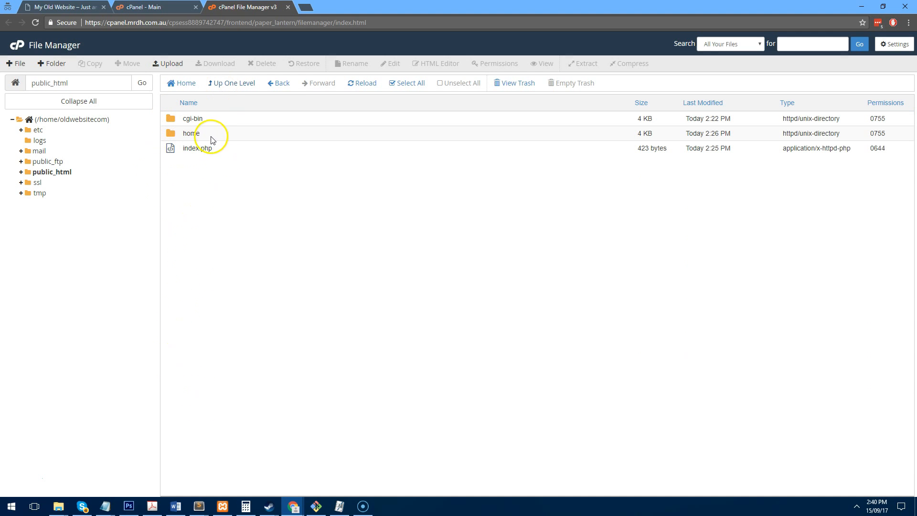
mouse_move(188, 105)
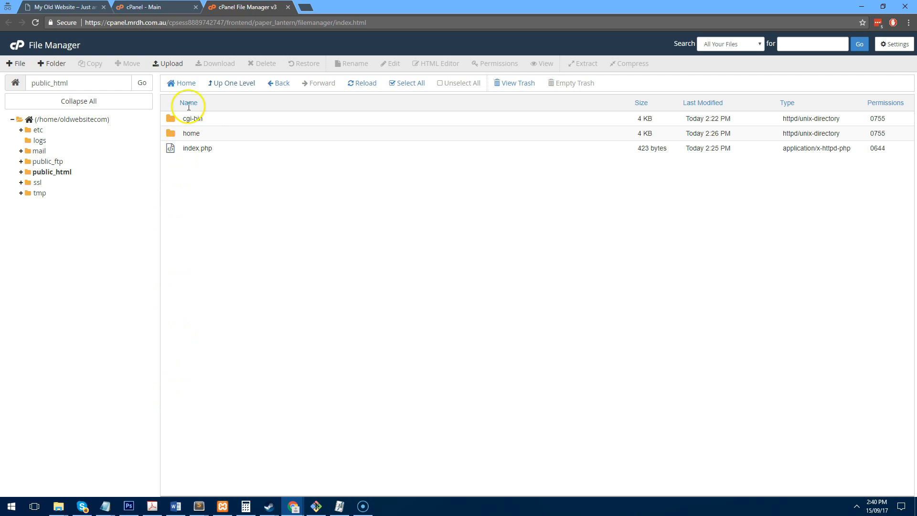
Compress the home folder and index.php into a new home.zip and download it.
click(192, 132)
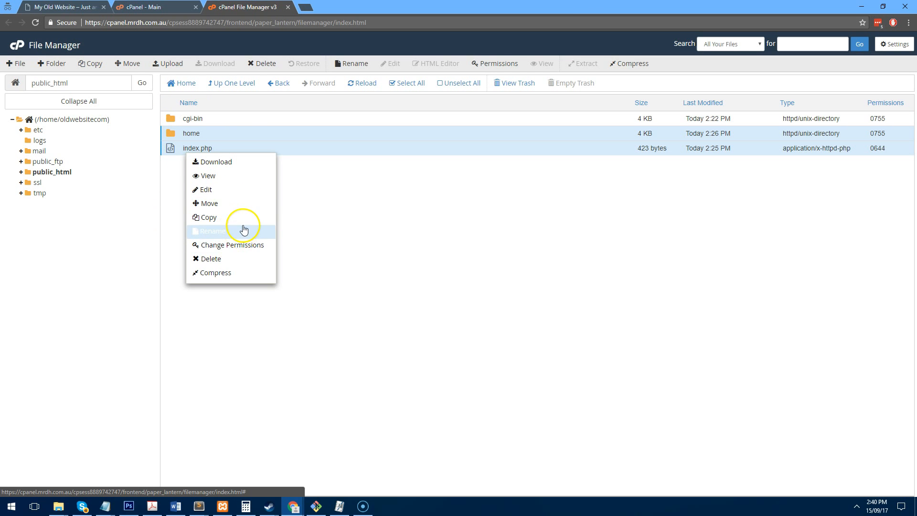
click(216, 273)
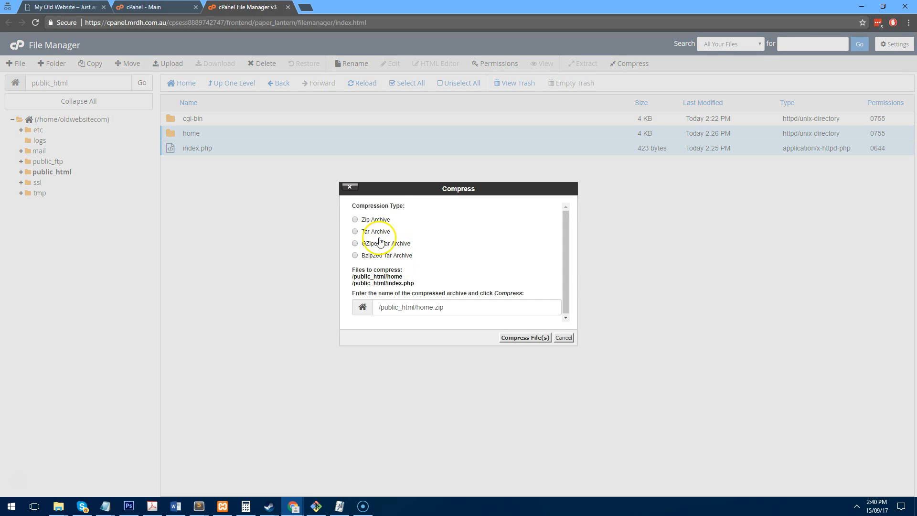
click(526, 338)
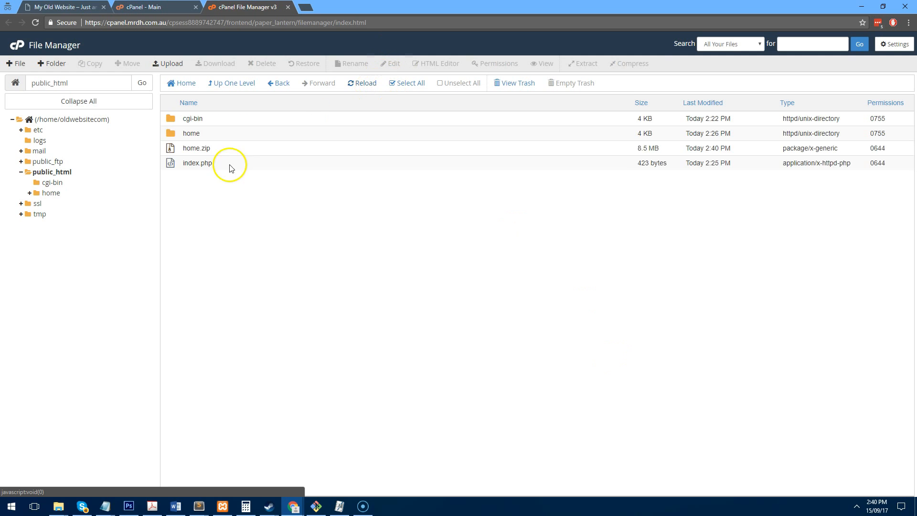
click(197, 148)
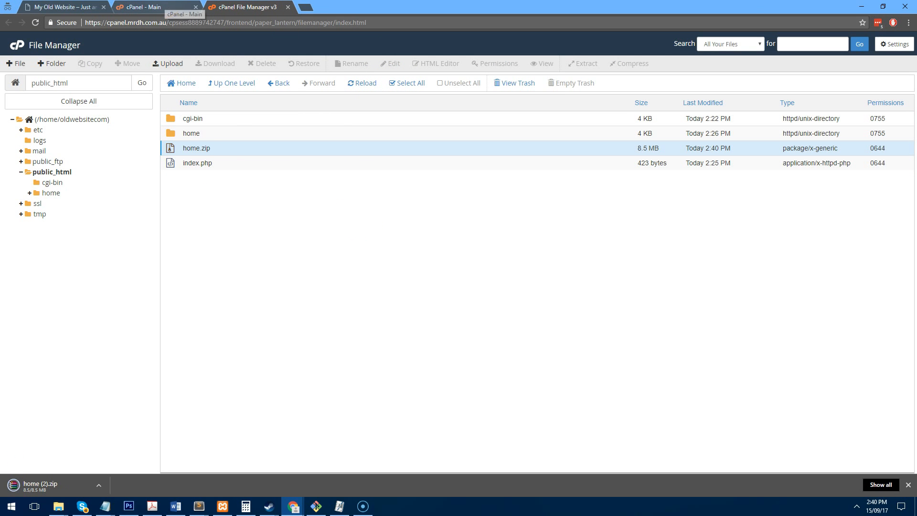
Export oldwebsi_db from phpMyAdmin in Quick SQL format and download the dump.
click(148, 8)
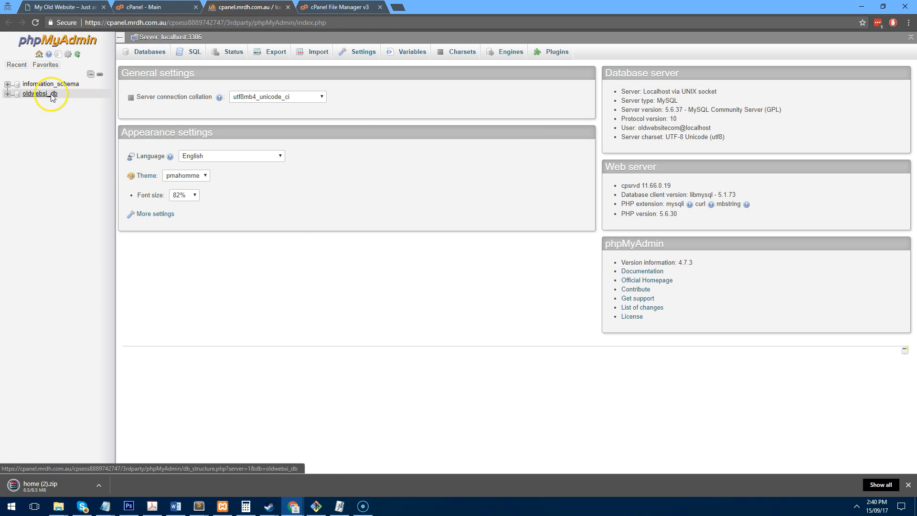
click(36, 94)
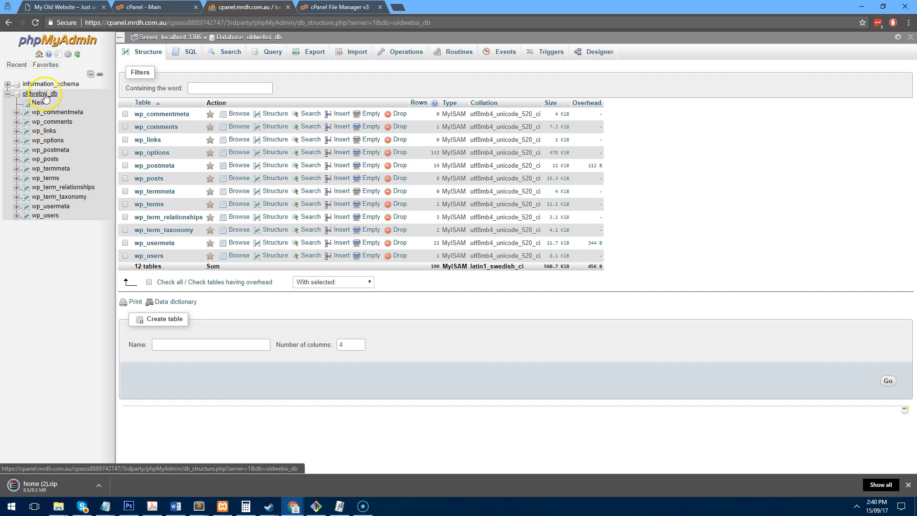
click(314, 52)
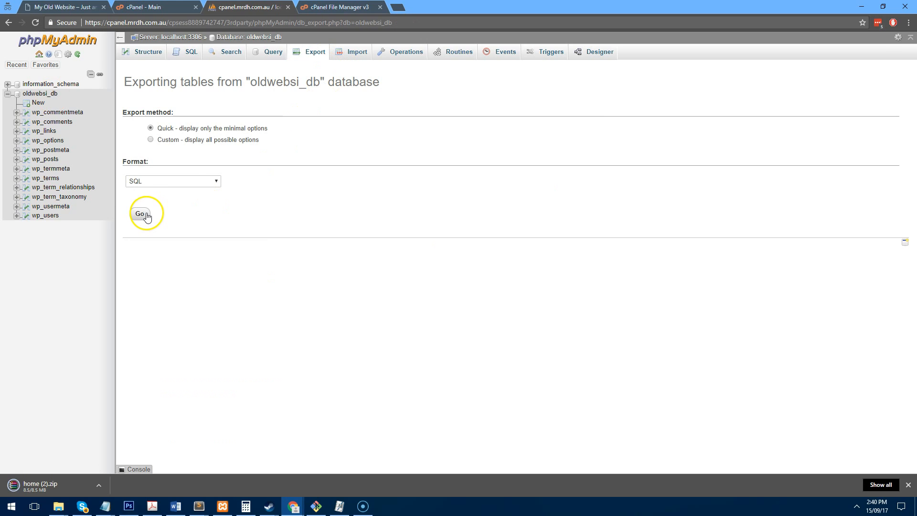
click(139, 213)
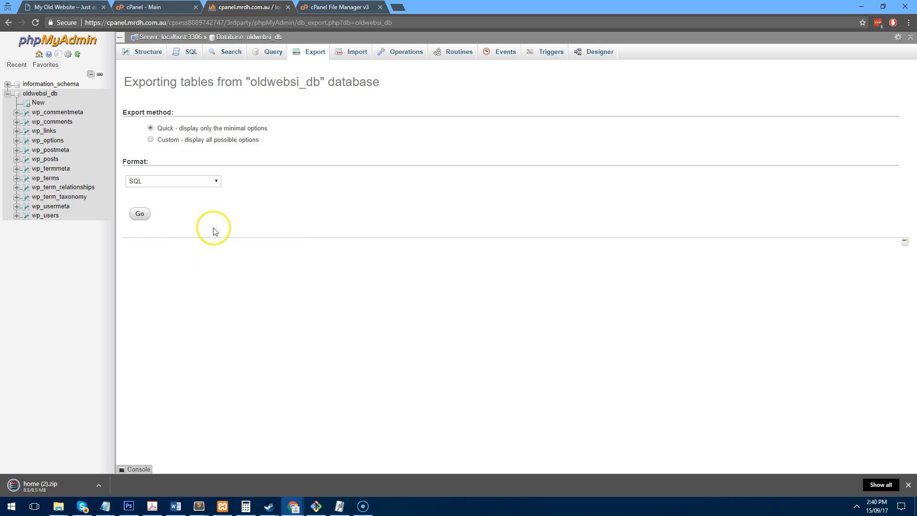
click(139, 214)
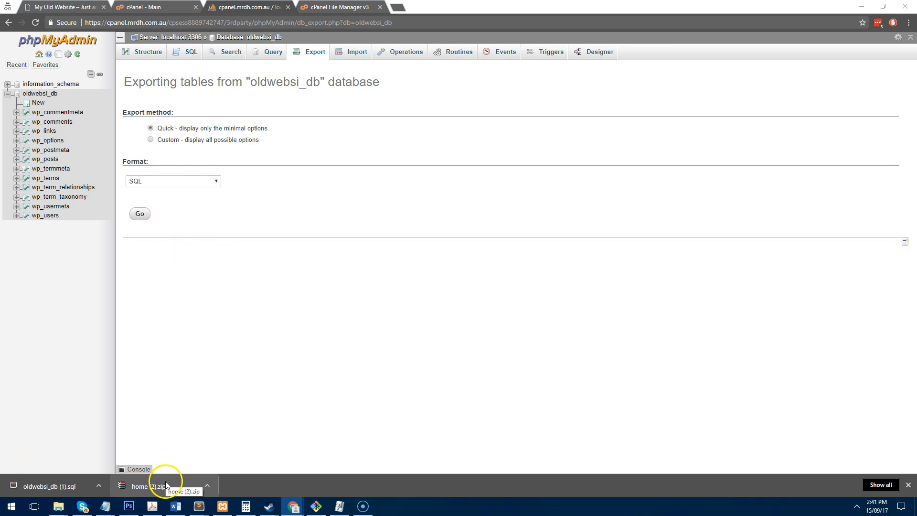
mouse_move(75, 487)
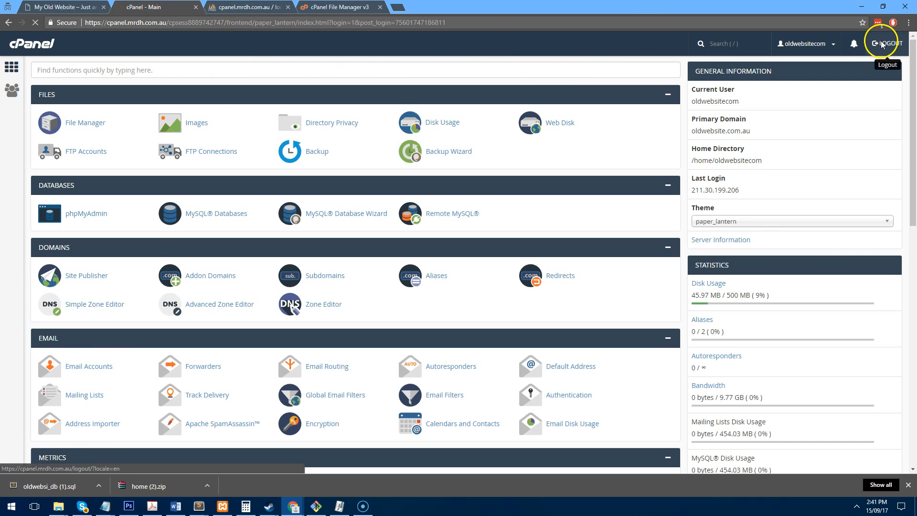
Log out of the old account and sign in to cPanel as mytestwebsitecom.
click(888, 43)
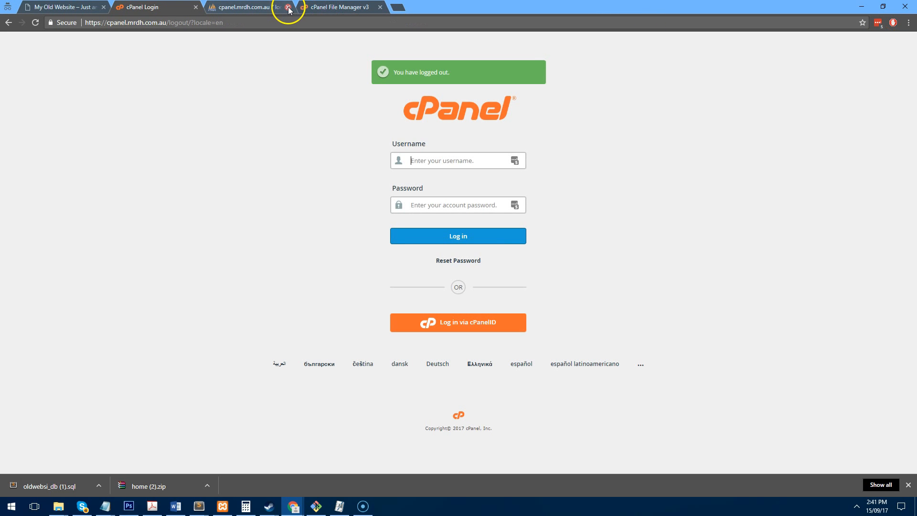
click(286, 7)
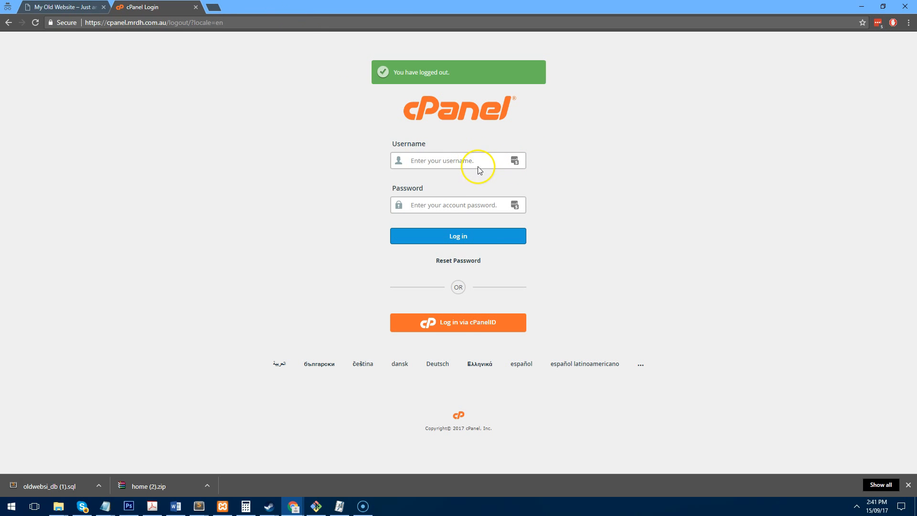
text(mytestw)
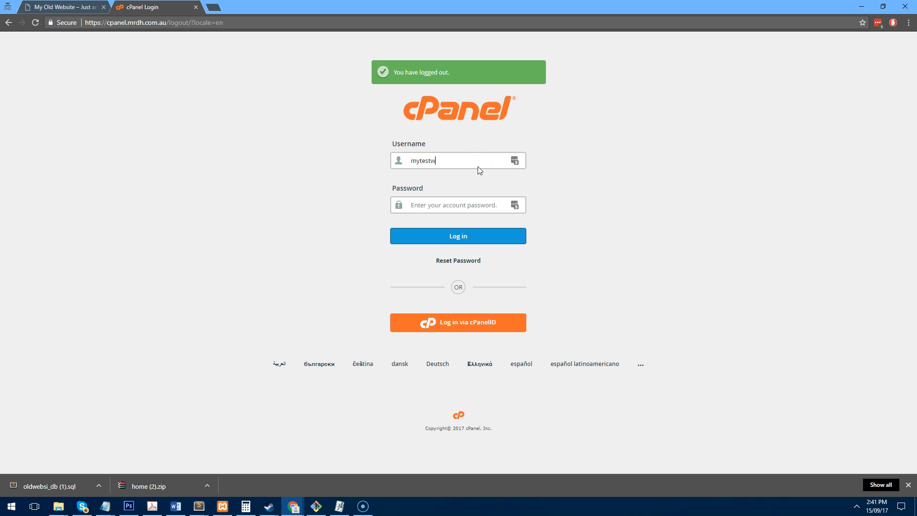
text(ebsitecom)
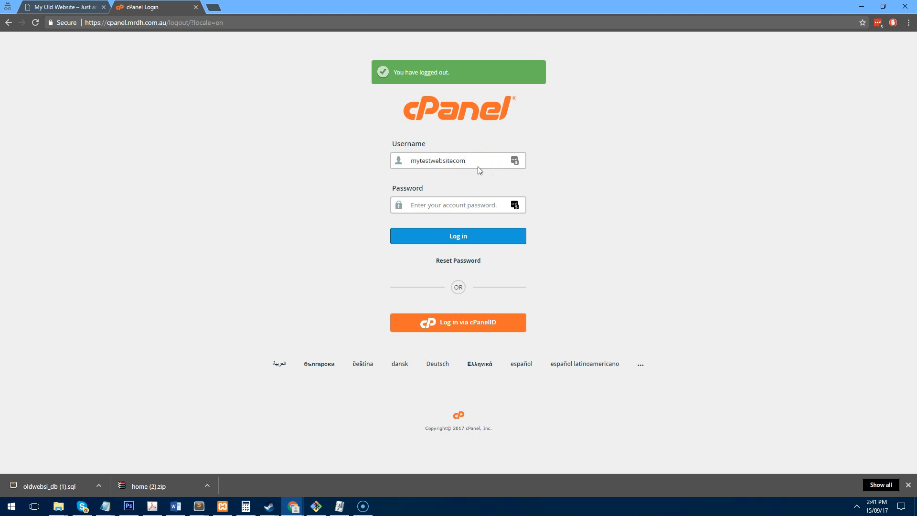
click(458, 236)
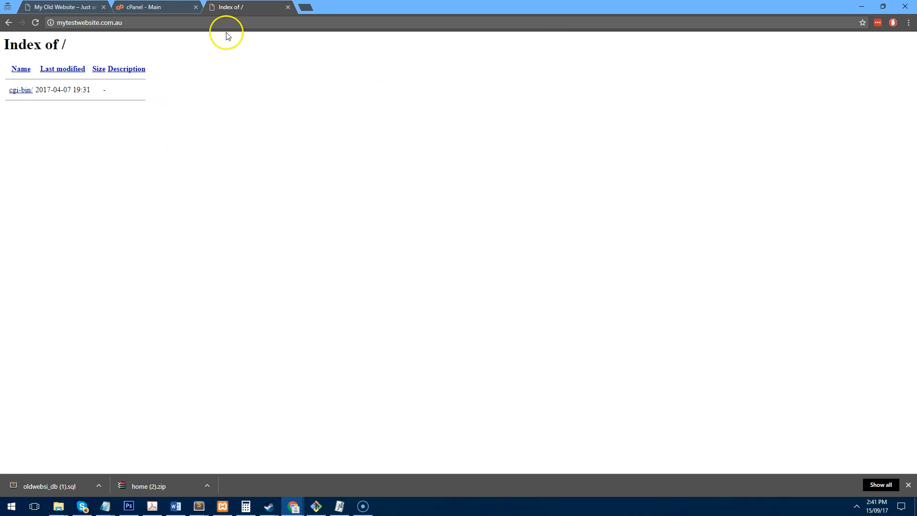
Upload the downloaded home (2).zip into the new account's public_html via File Manager.
click(153, 8)
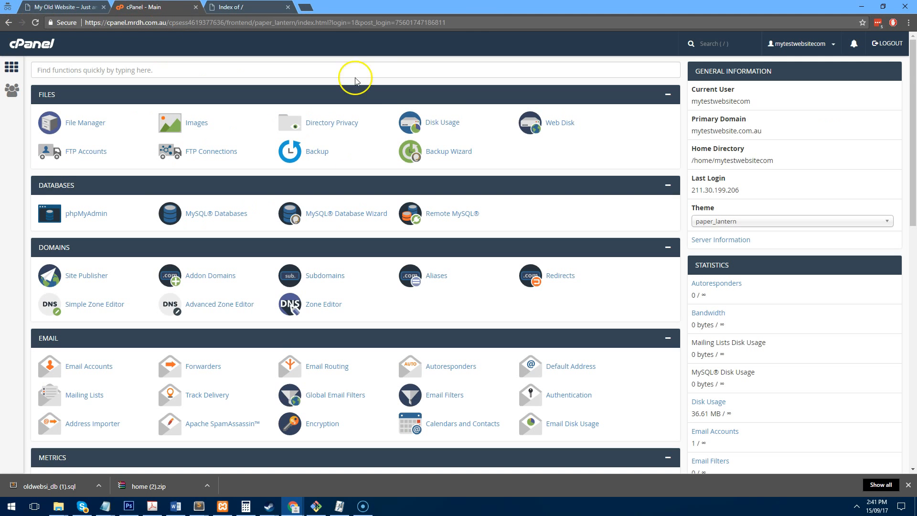
click(85, 123)
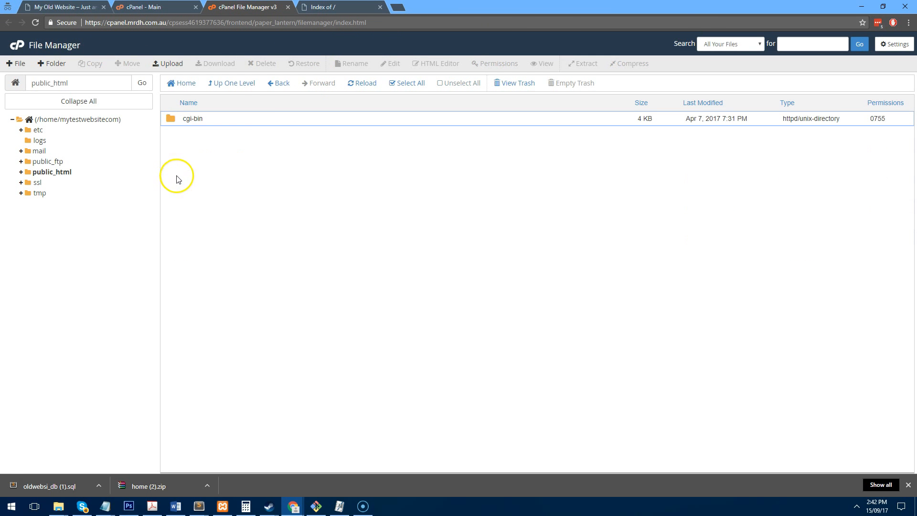
mouse_move(170, 486)
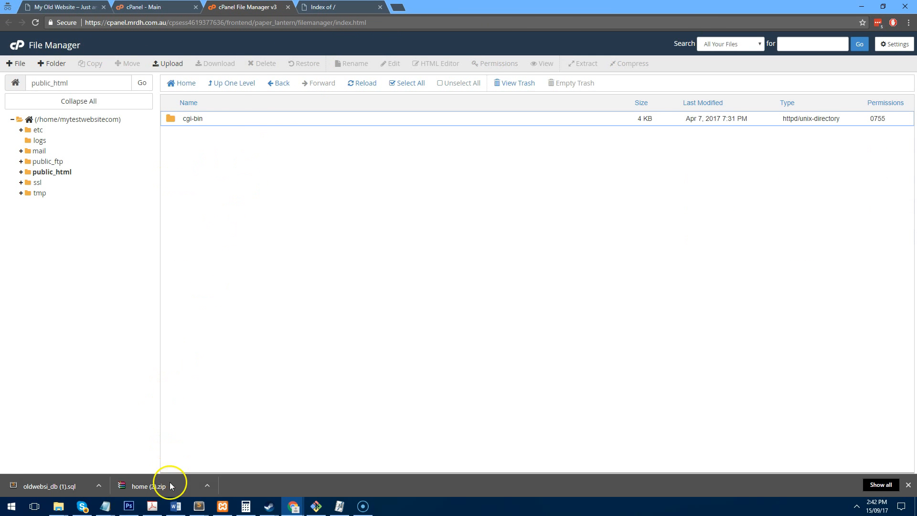
click(168, 63)
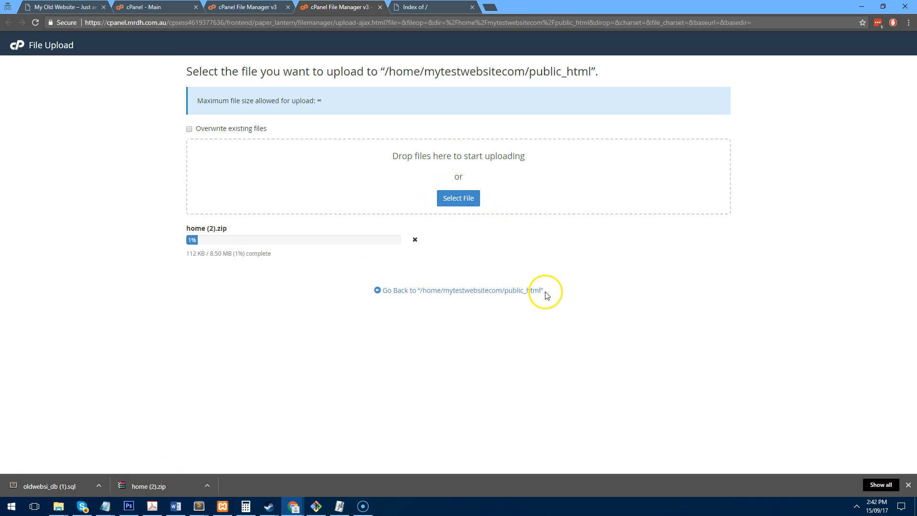
mouse_move(402, 272)
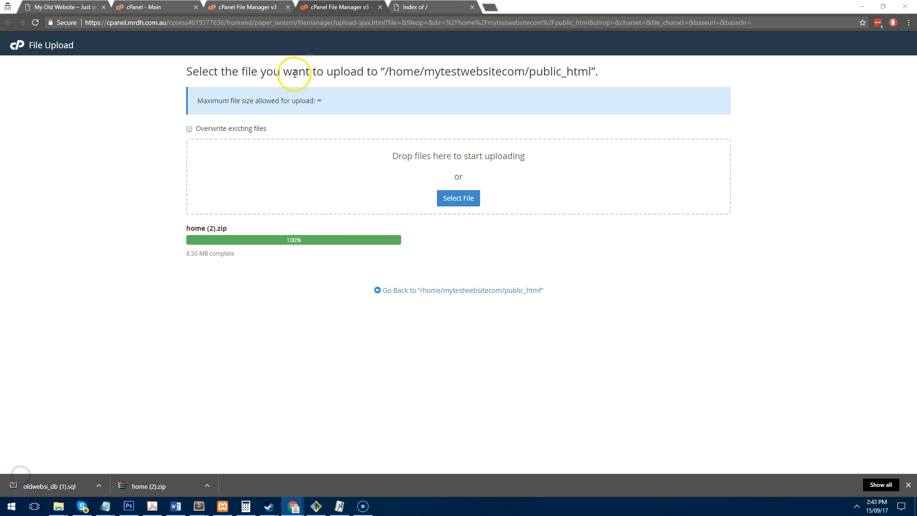
click(462, 290)
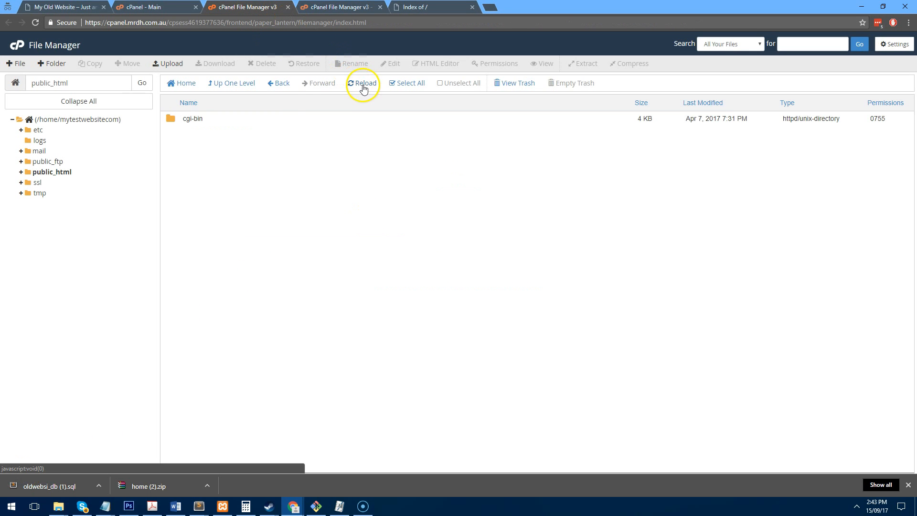
Extract home (2).zip in public_html, adding the home folder and index.php.
right_click(191, 133)
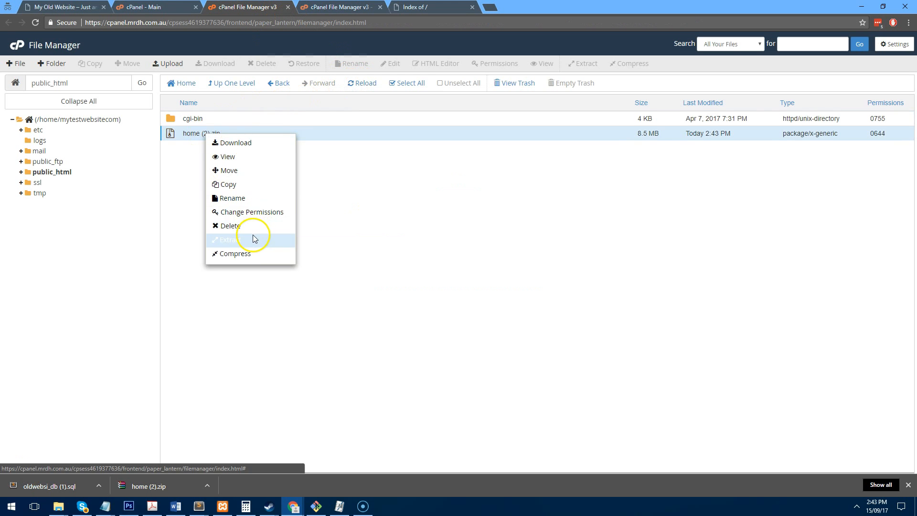
click(229, 238)
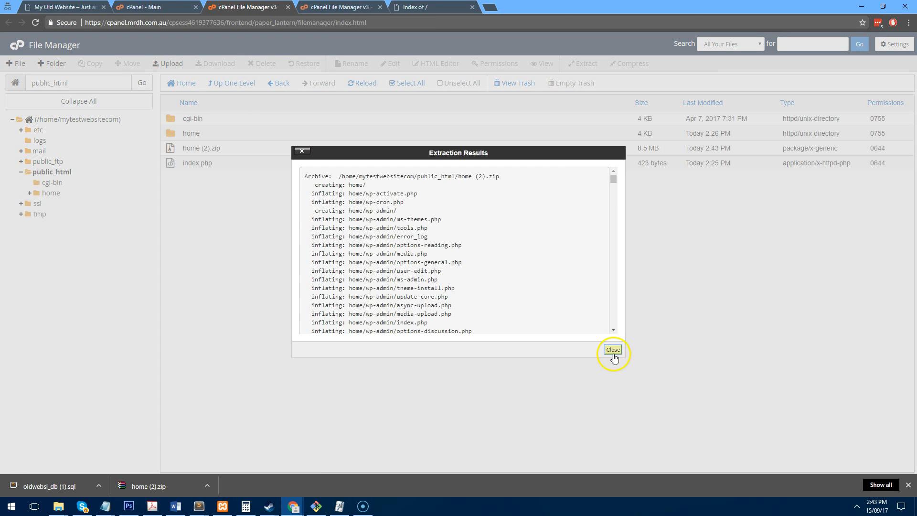
click(614, 349)
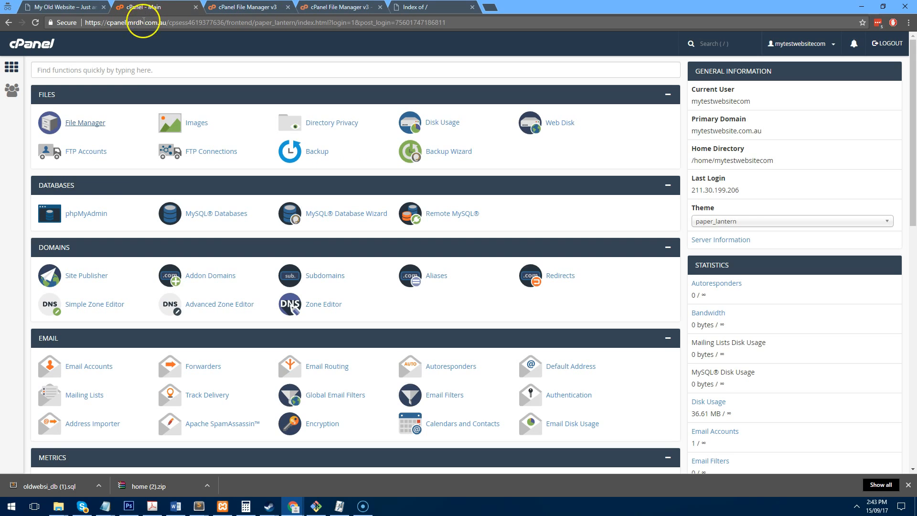
Create the MySQL database mytestwe_db.
click(216, 213)
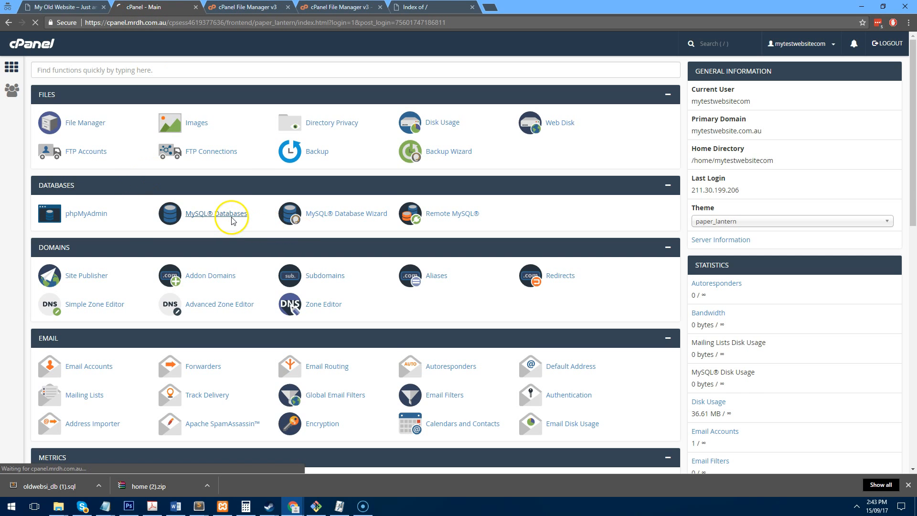
click(218, 213)
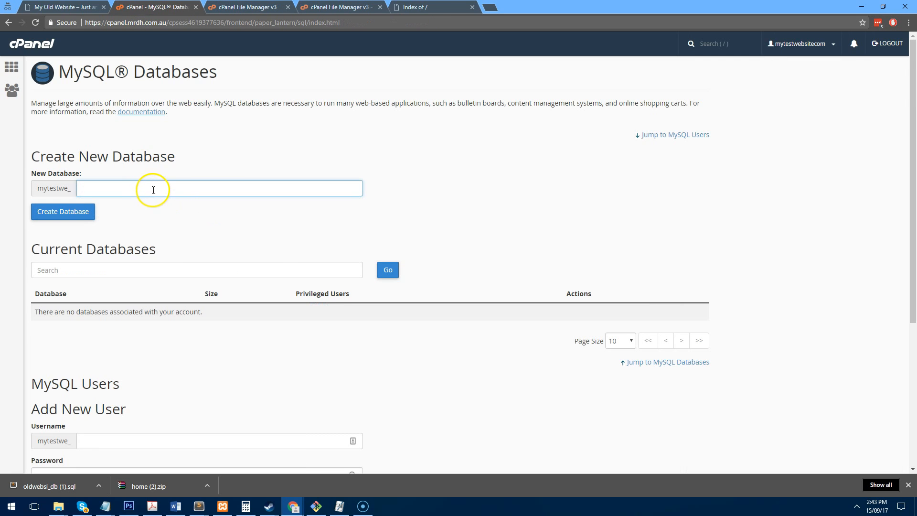
click(63, 211)
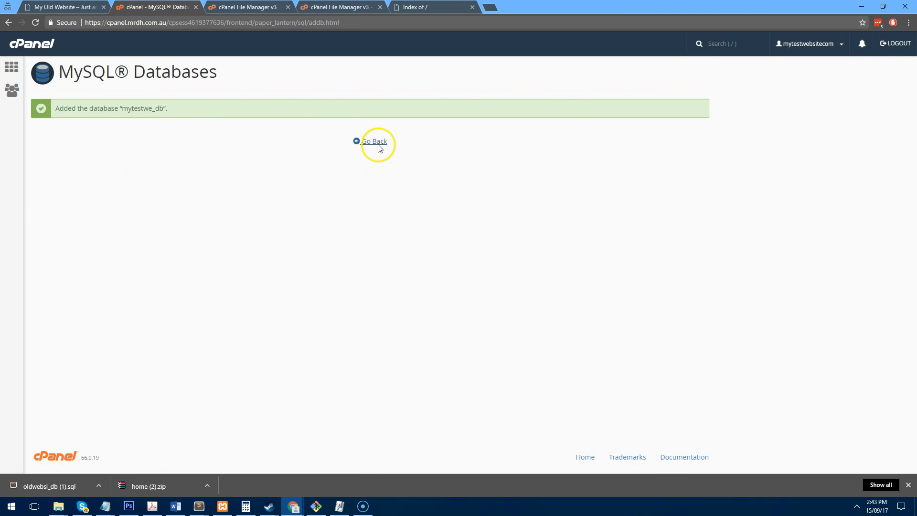
click(375, 141)
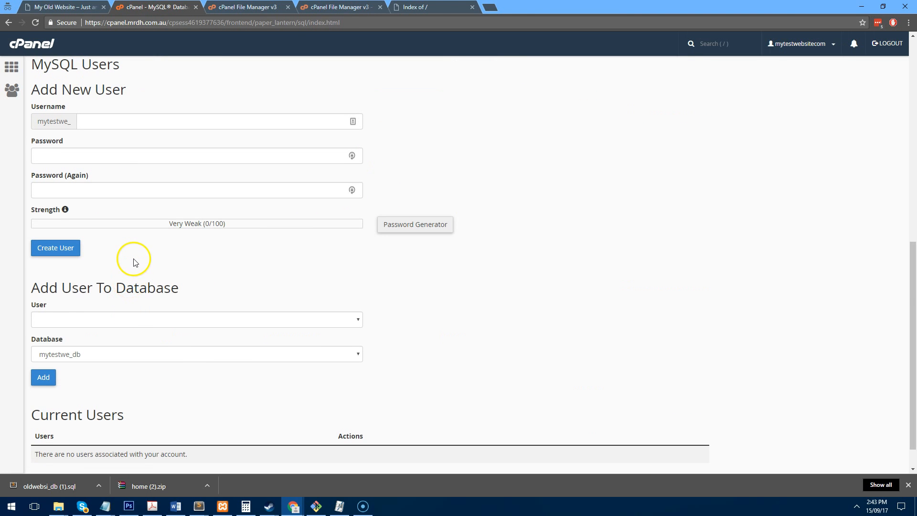
Create MySQL user mytestwe_admin with a generated strong password.
text(a)
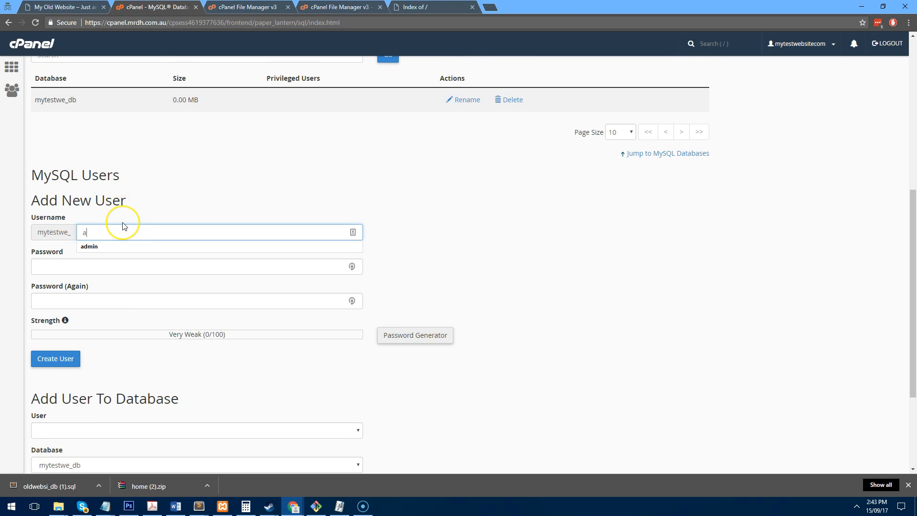
click(414, 335)
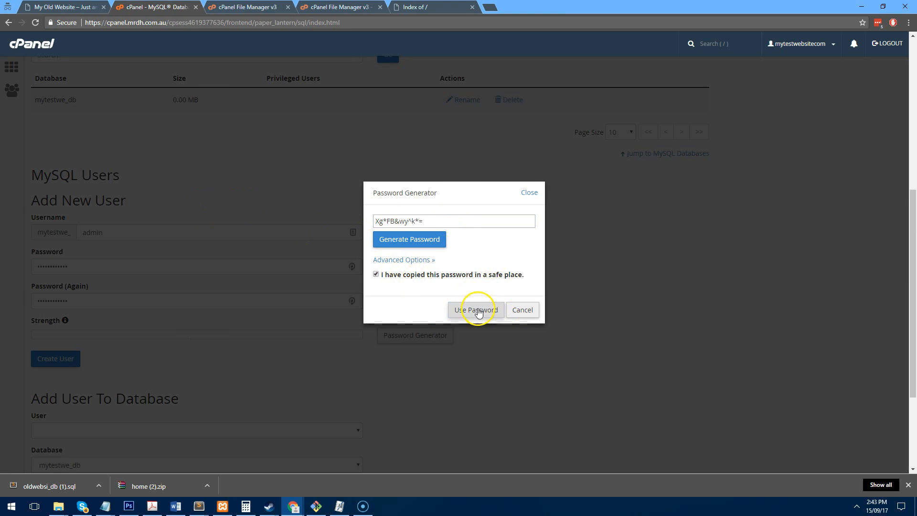
click(476, 309)
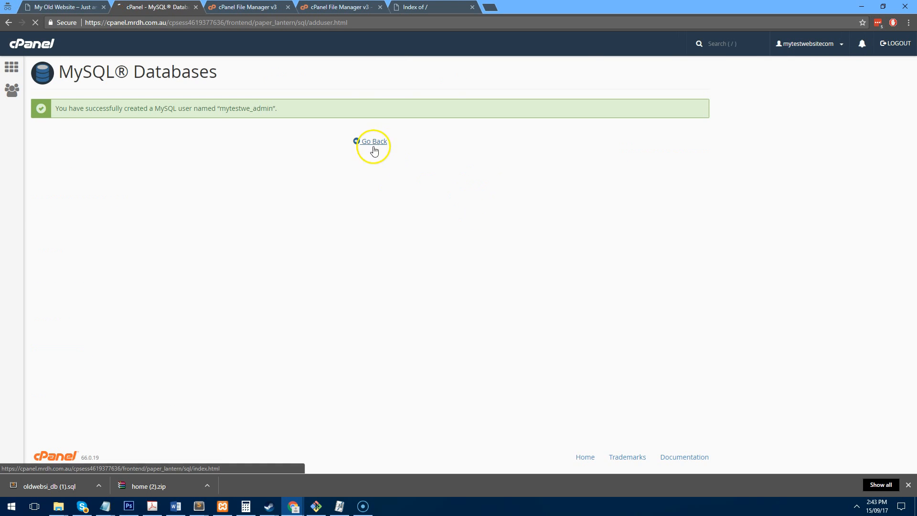
Add mytestwe_admin to mytestwe_db with All Privileges.
click(373, 141)
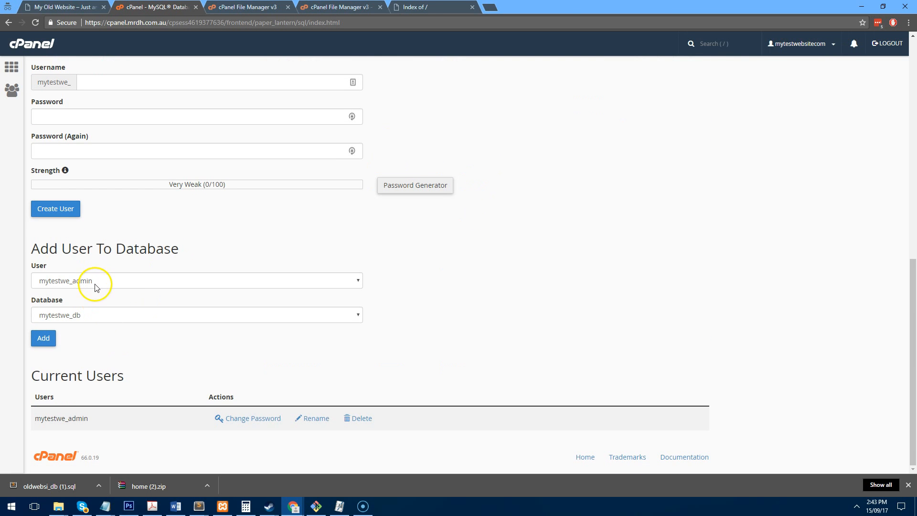
mouse_move(74, 315)
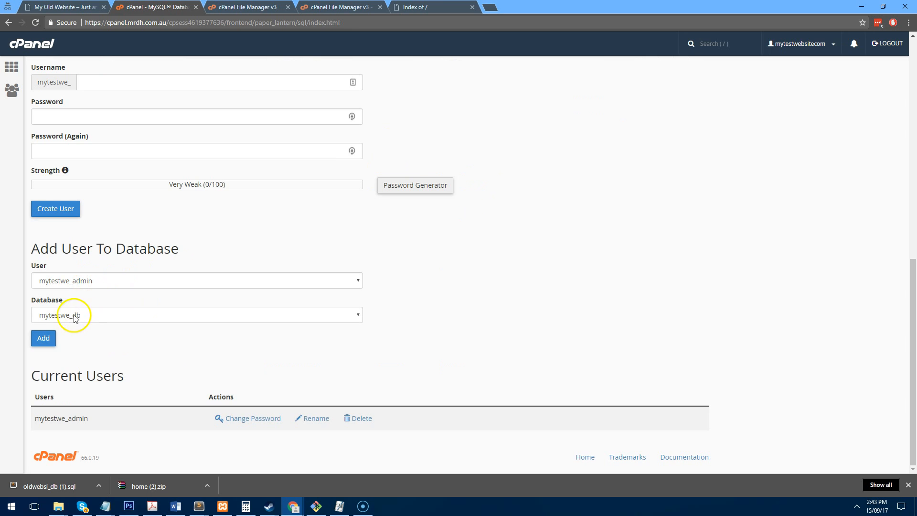
click(43, 339)
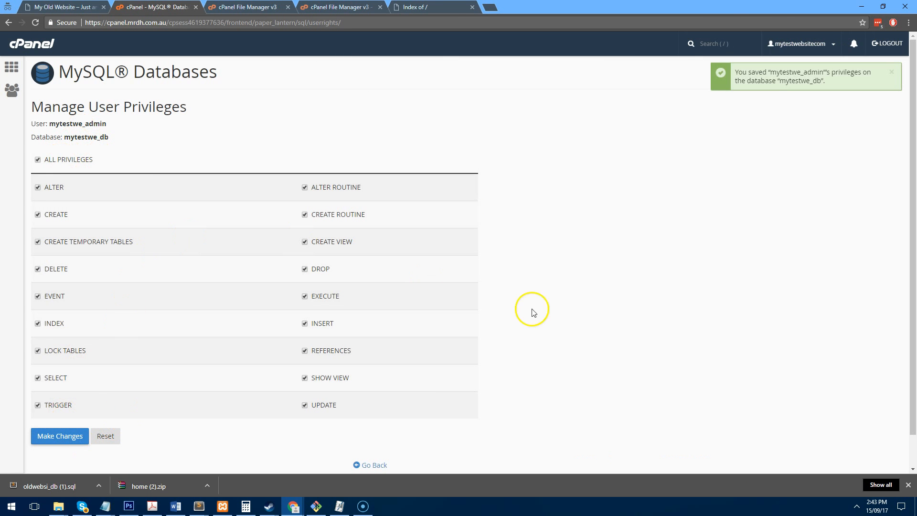
mouse_move(909, 485)
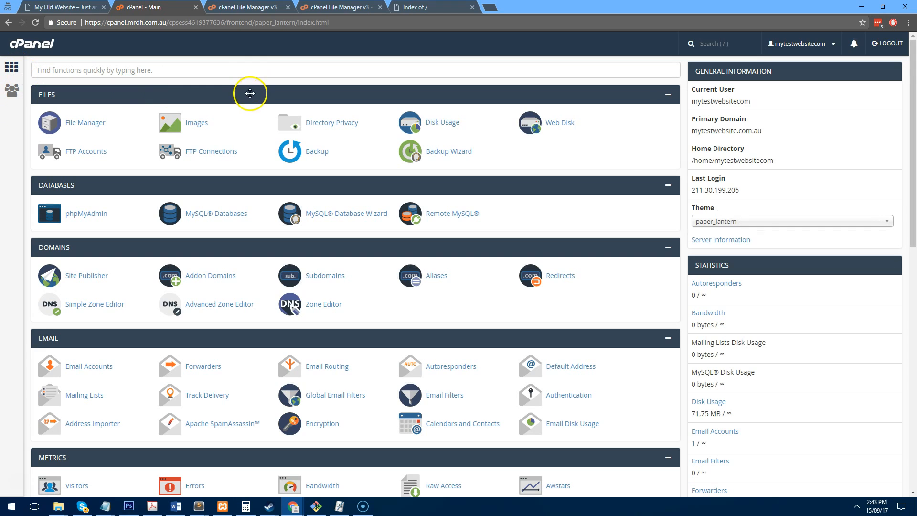
mouse_move(246, 100)
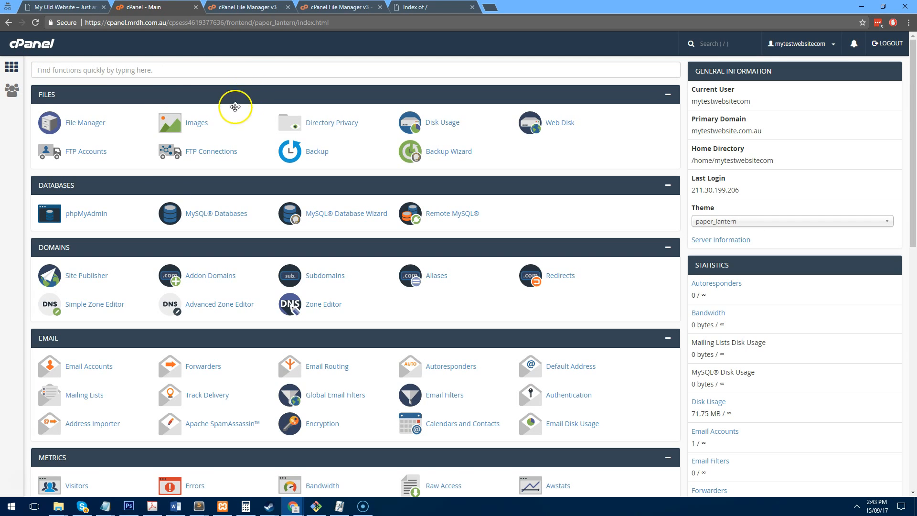
Launch phpMyAdmin from the new account's Databases section.
click(86, 213)
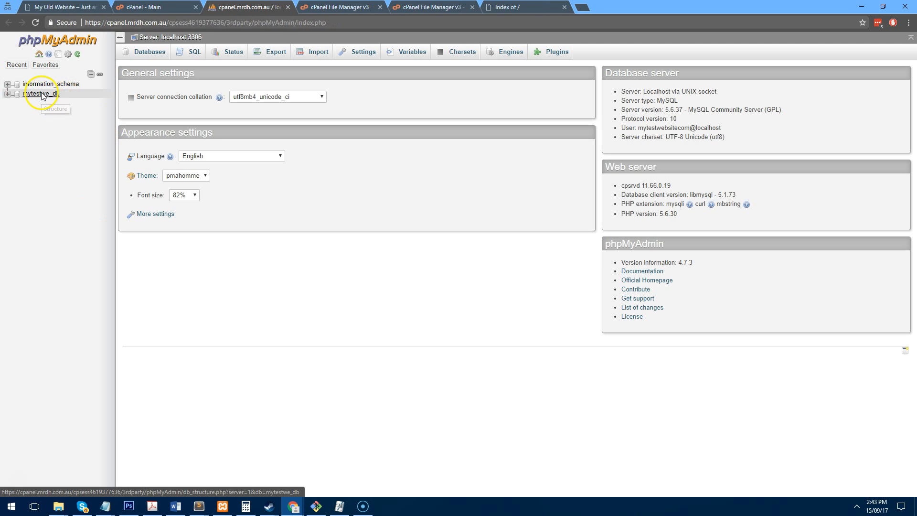
Import oldwebsi_db.sql into mytestwe_db, creating the WordPress tables.
click(39, 94)
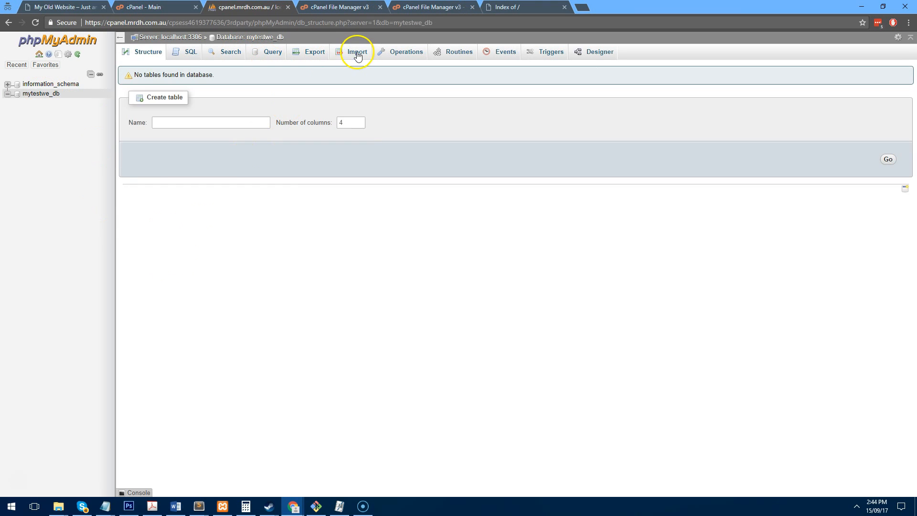
click(357, 52)
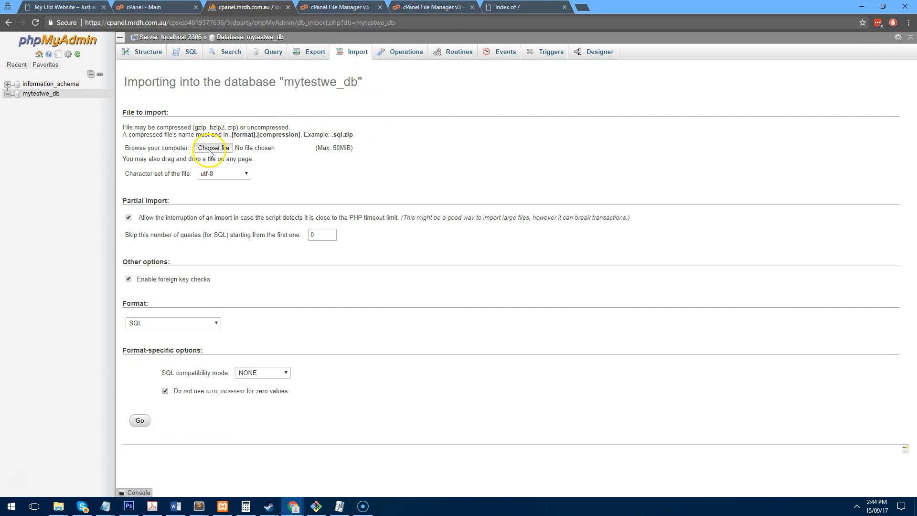
click(210, 147)
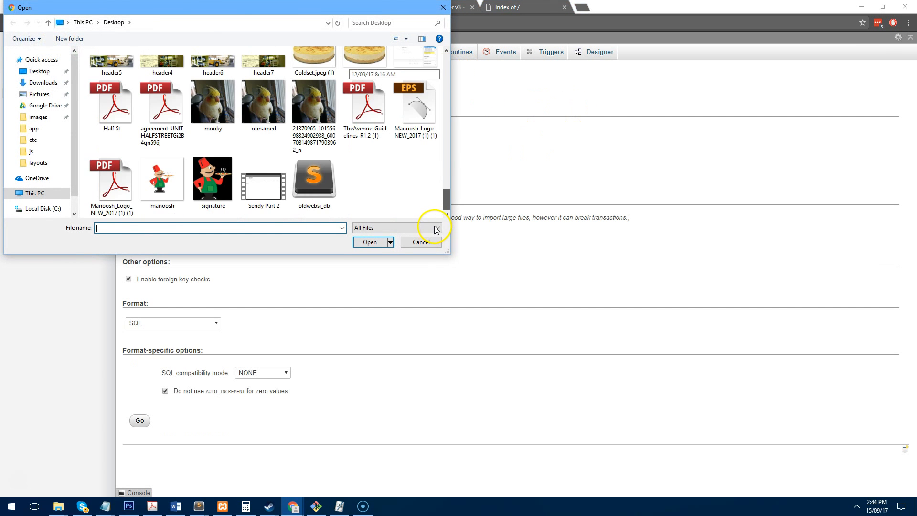
click(370, 243)
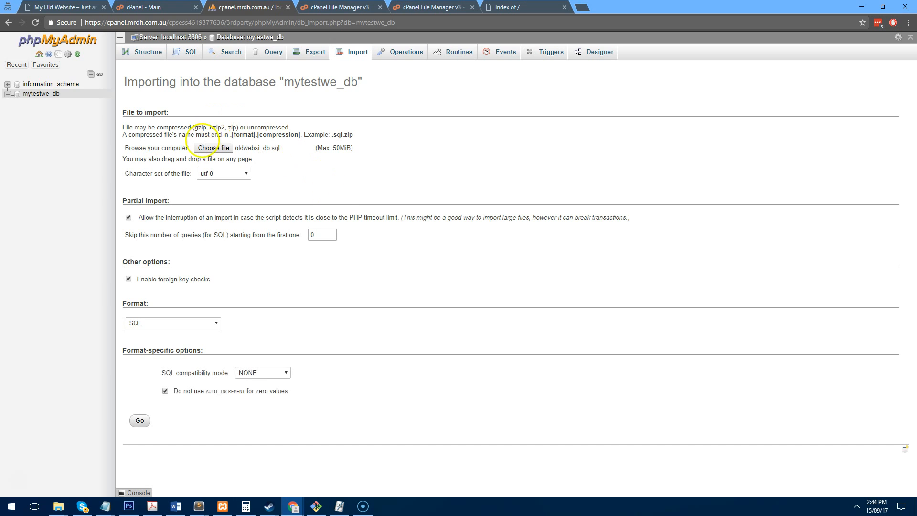
mouse_move(114, 442)
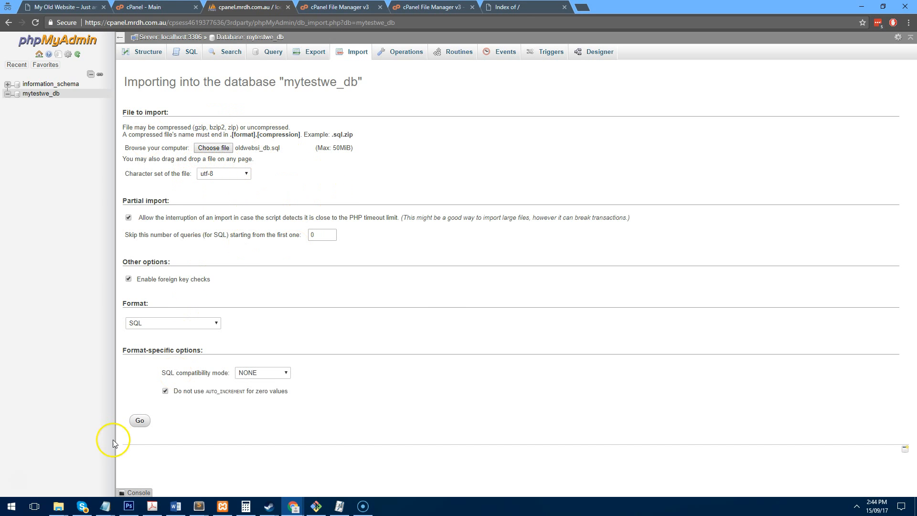
click(140, 420)
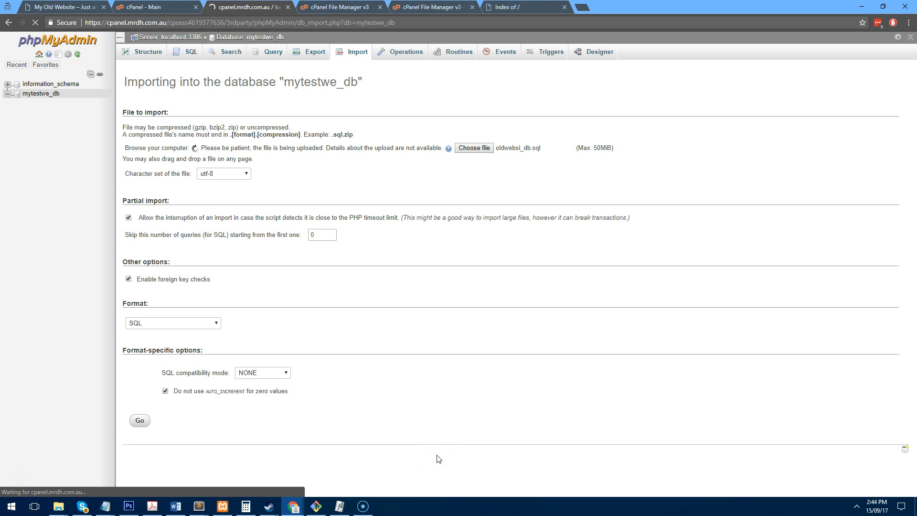
click(139, 420)
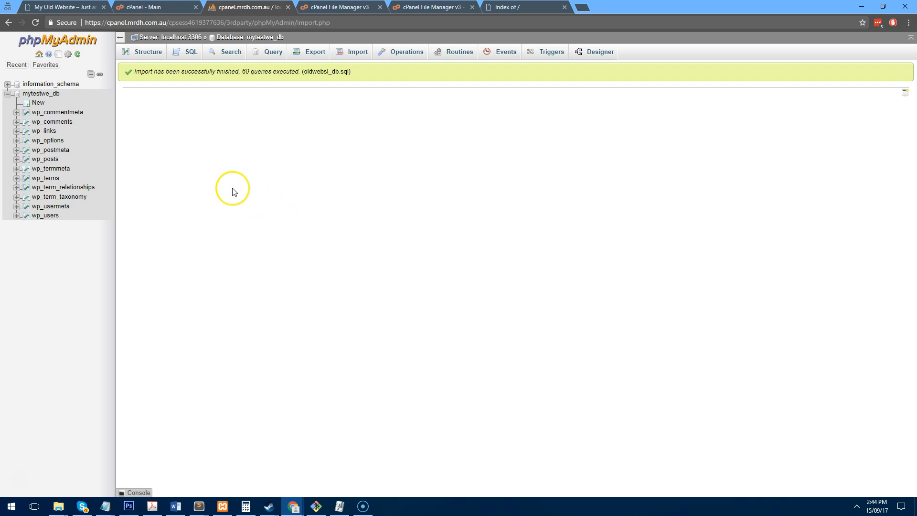
mouse_move(182, 151)
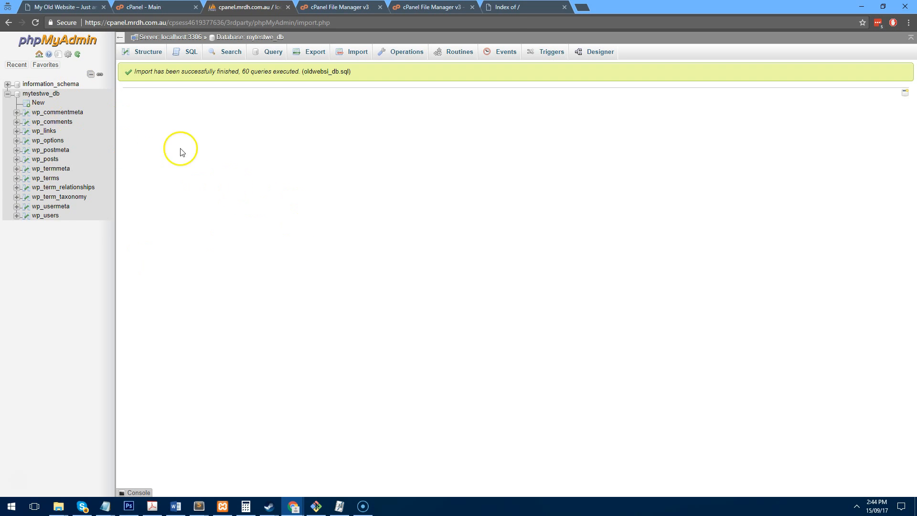
mouse_move(47, 142)
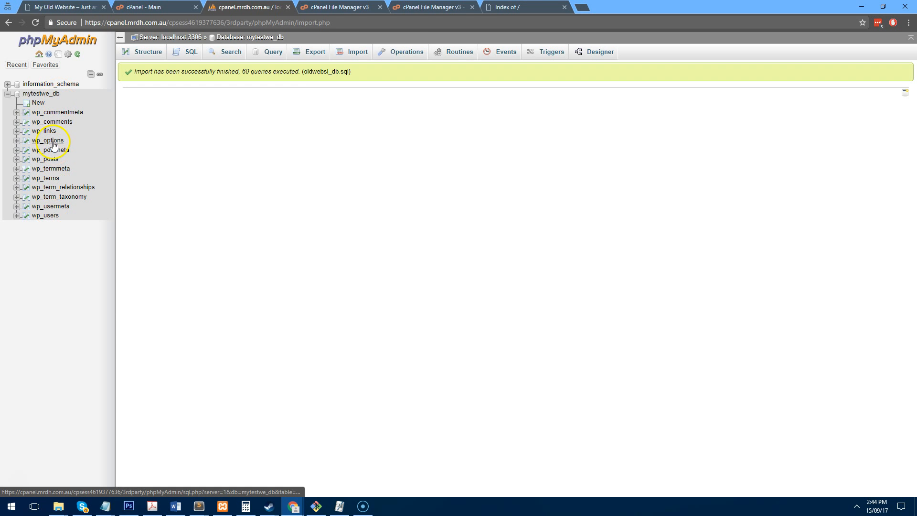
In wp_options, change siteurl to the mytestwebsite.com.au domain and save it.
click(46, 141)
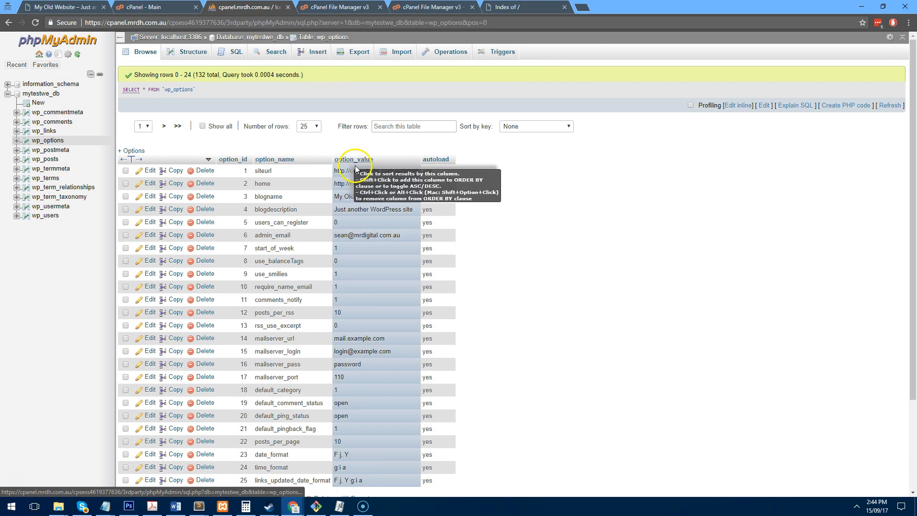
click(150, 170)
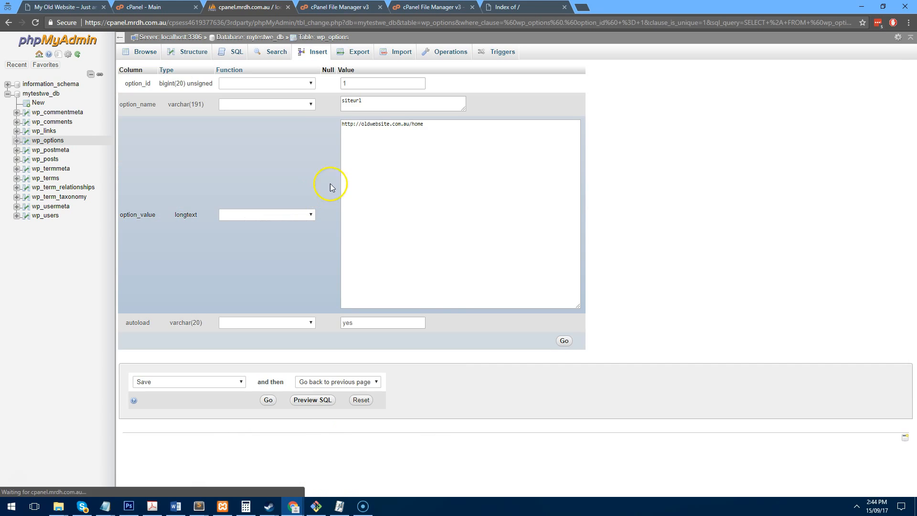
double_click(376, 124)
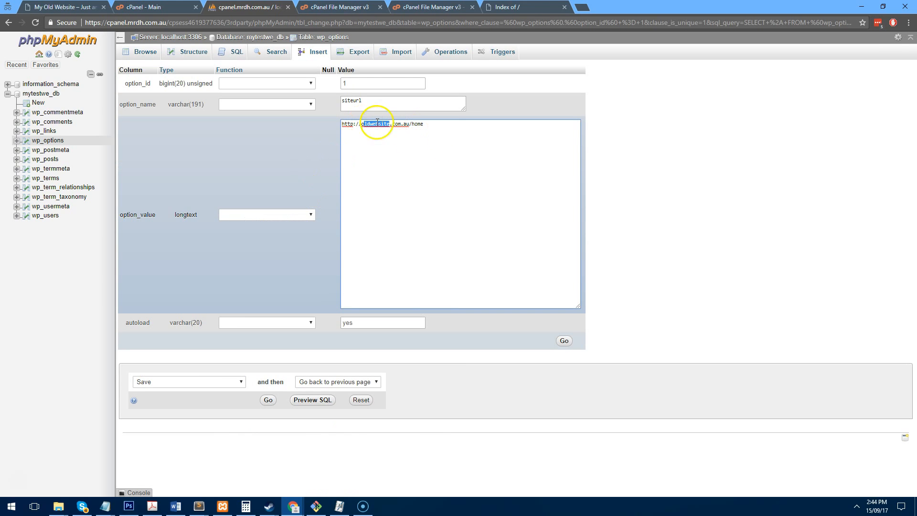
text(mytestweb)
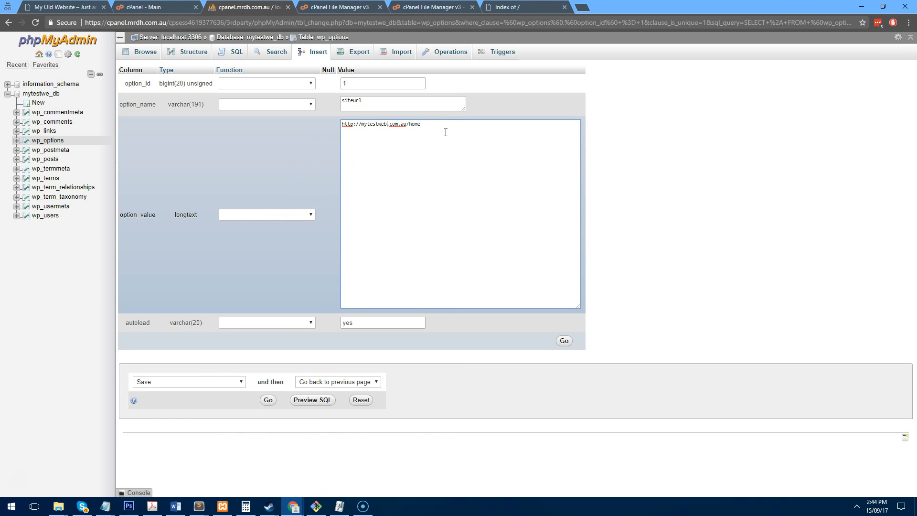
click(563, 340)
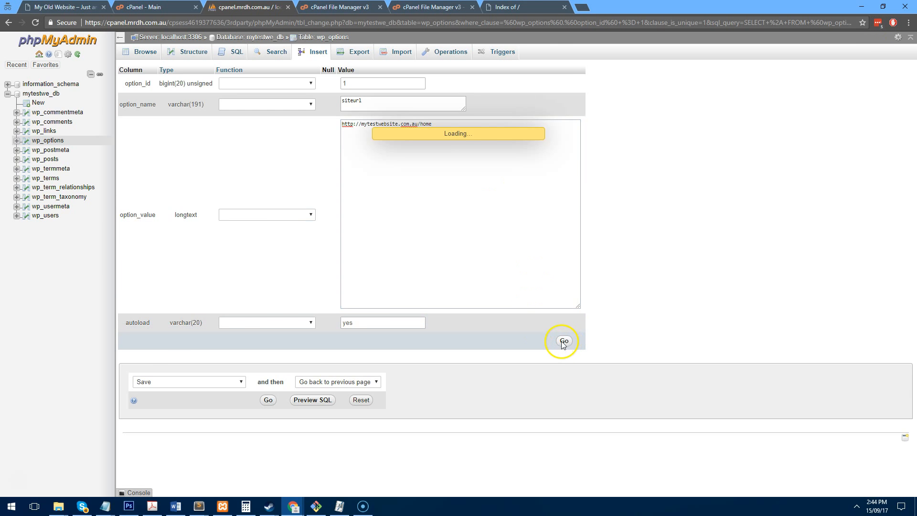
click(563, 340)
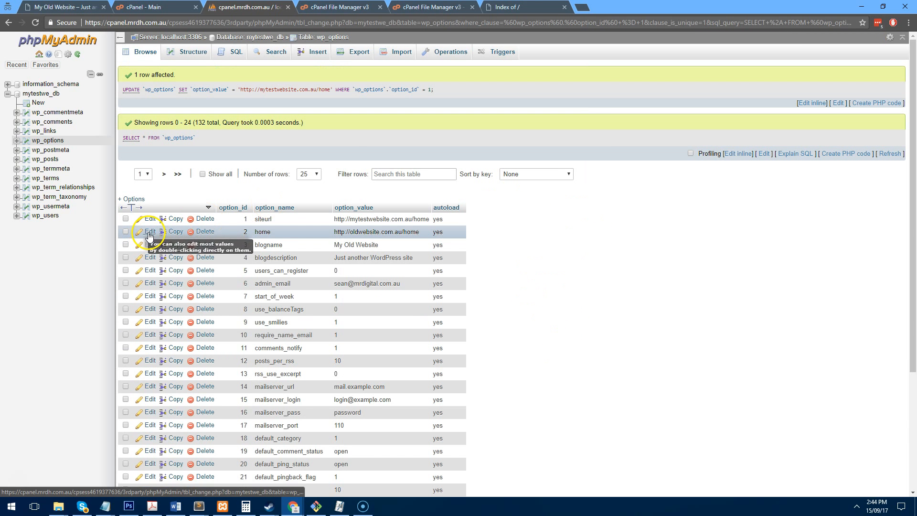
click(149, 231)
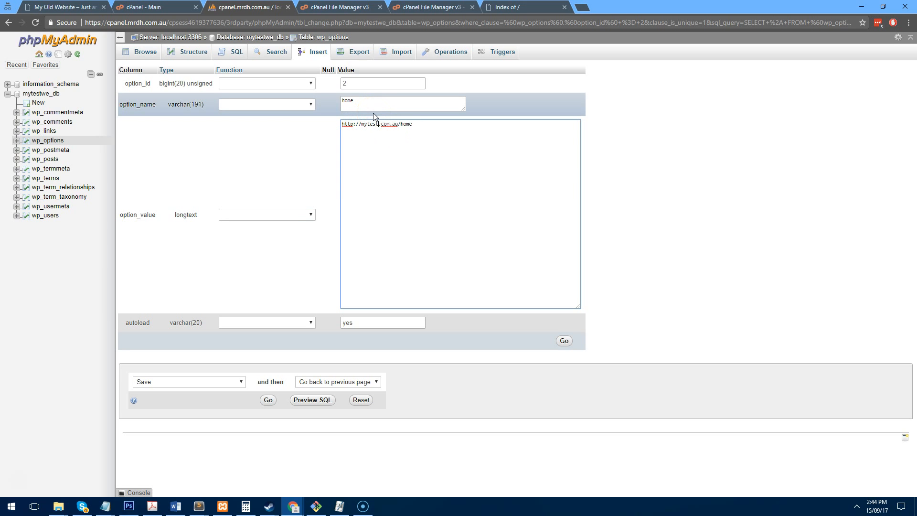
click(564, 341)
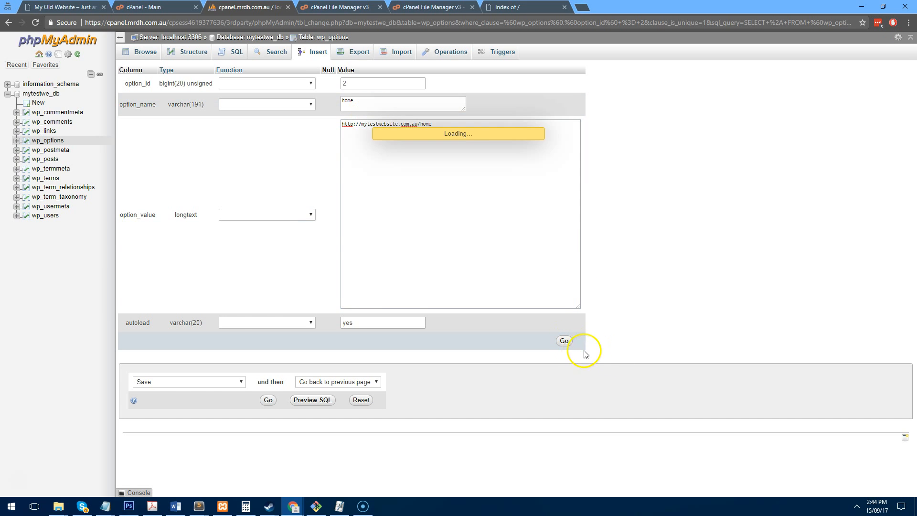
click(564, 340)
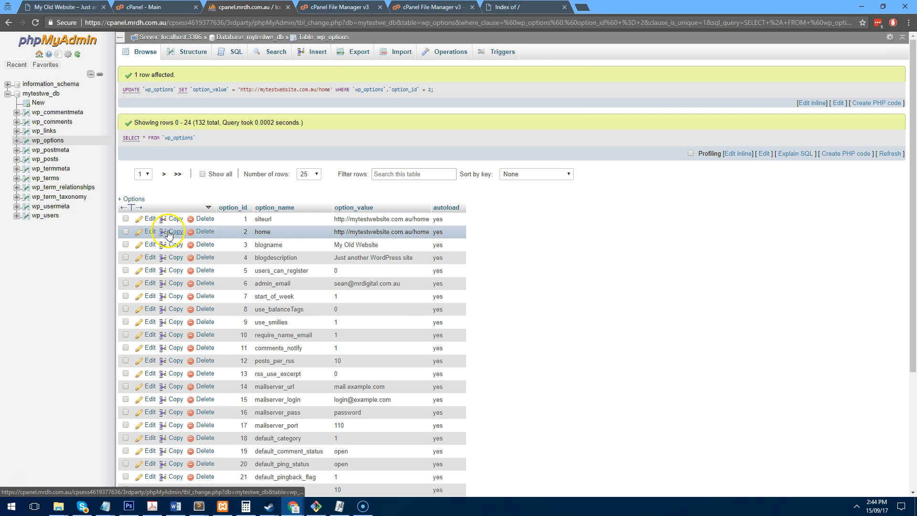
click(150, 232)
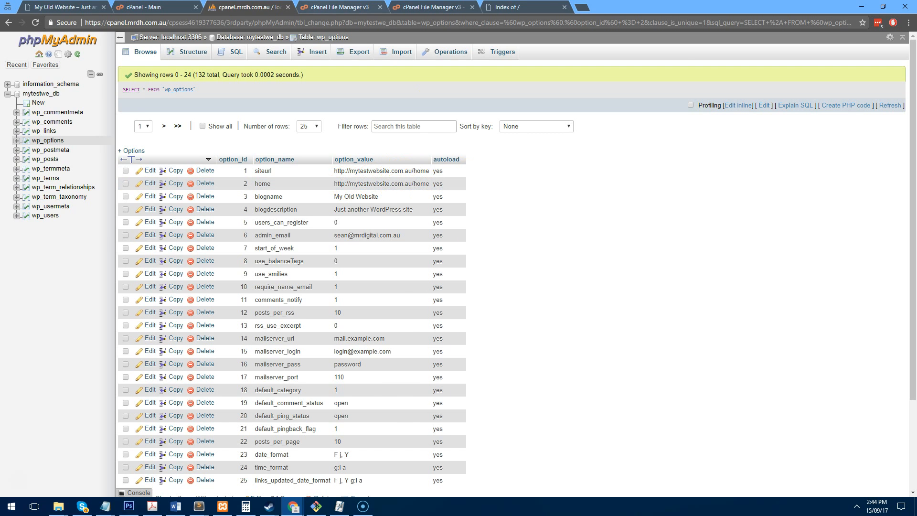
From cPanel home, open public_html/home in File Manager and edit wp-config.php.
click(148, 7)
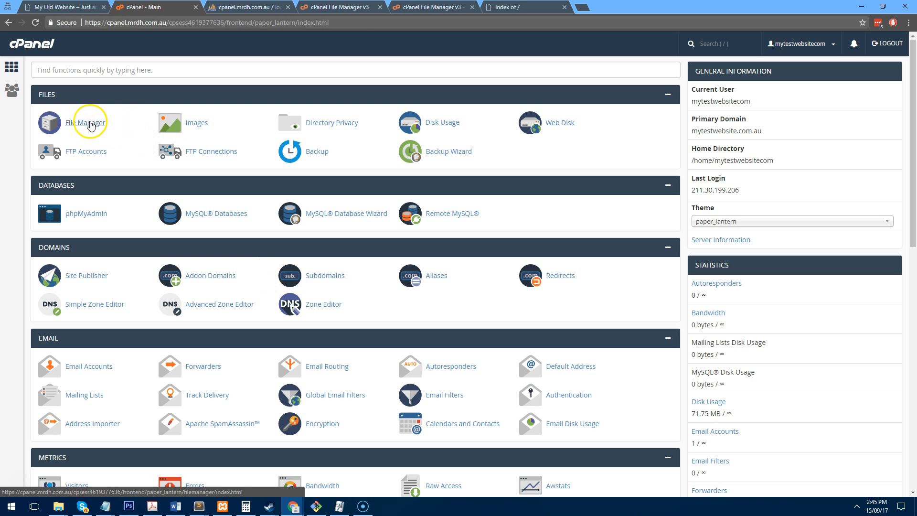
click(88, 123)
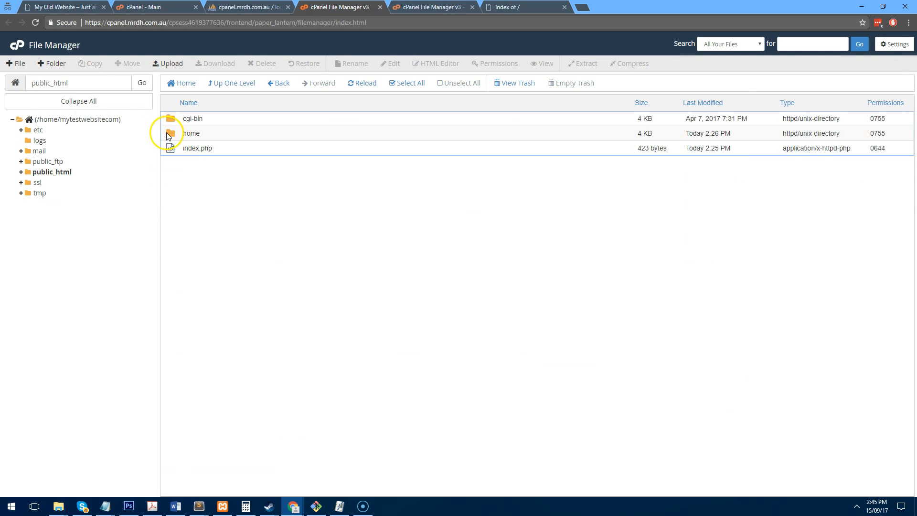
double_click(172, 132)
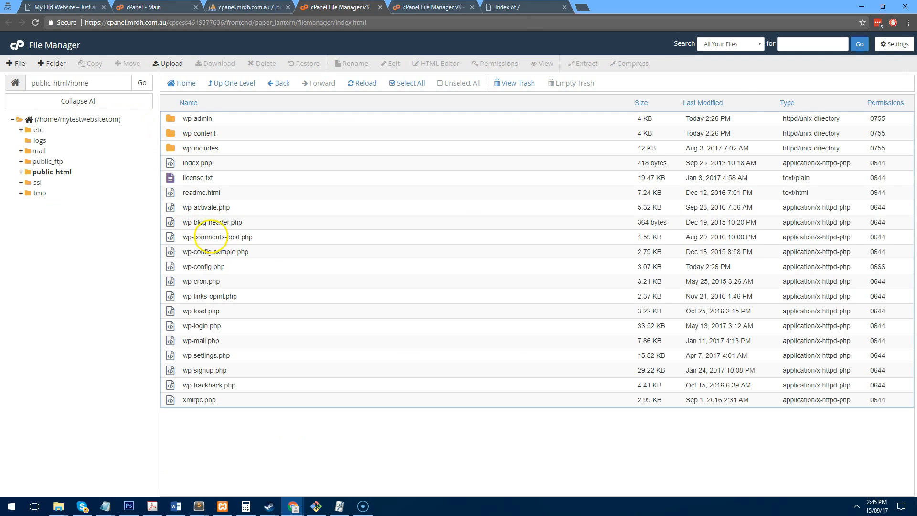
right_click(204, 266)
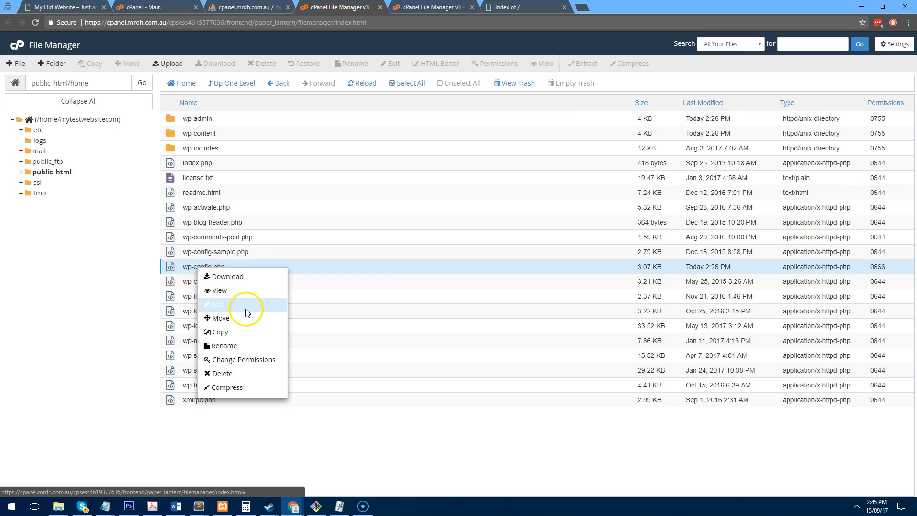
click(216, 305)
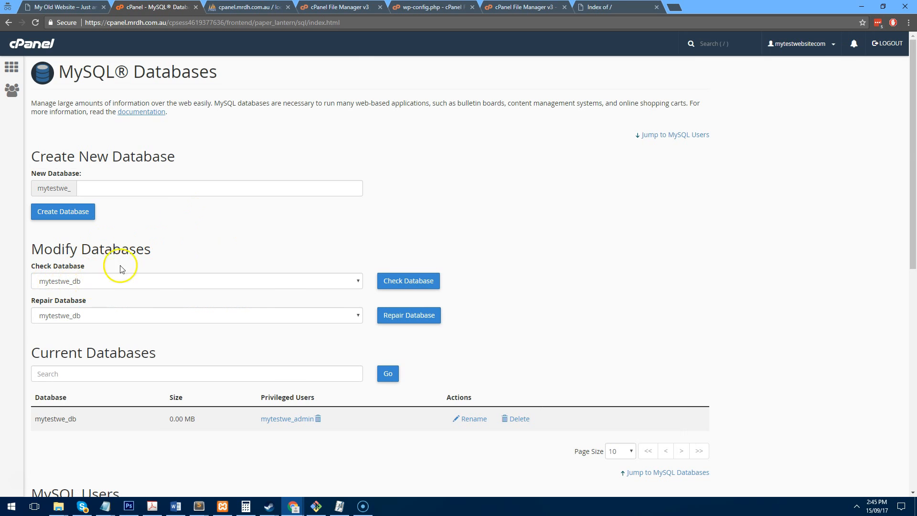
Set DB_NAME to mytestwe_db and DB_USER to mytestwe_admin in wp-config.php and save.
click(430, 8)
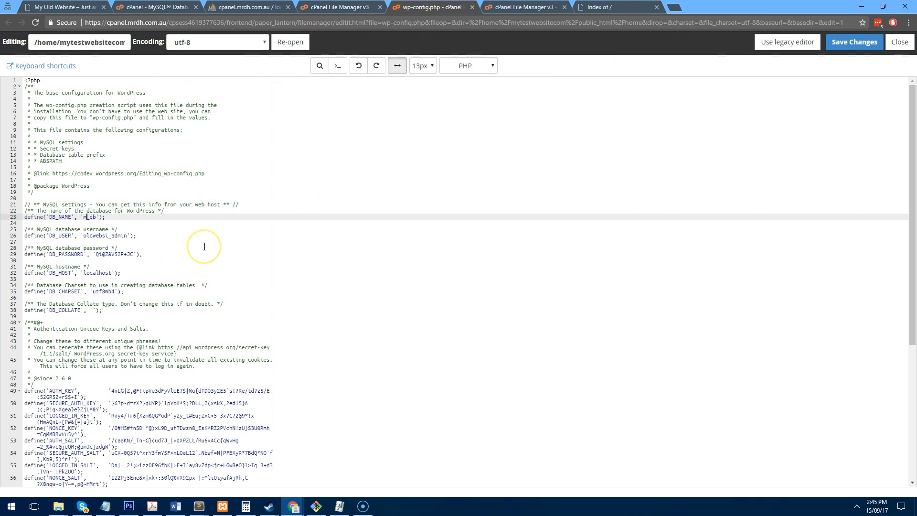
text(mytestwe_db)
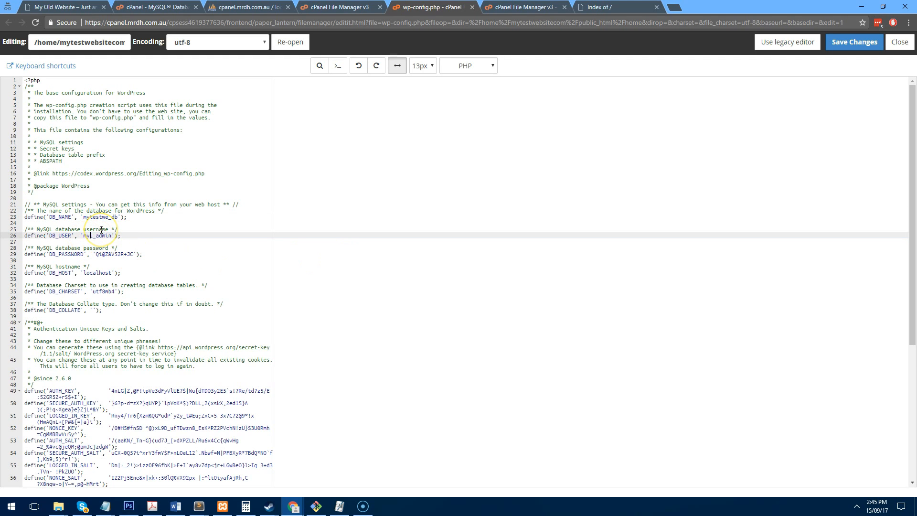
text(mytestwe_admin)
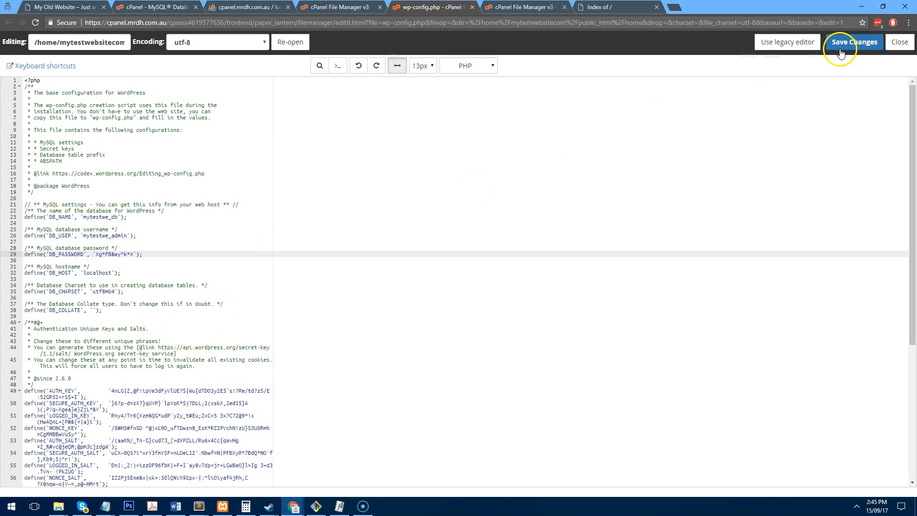
click(854, 42)
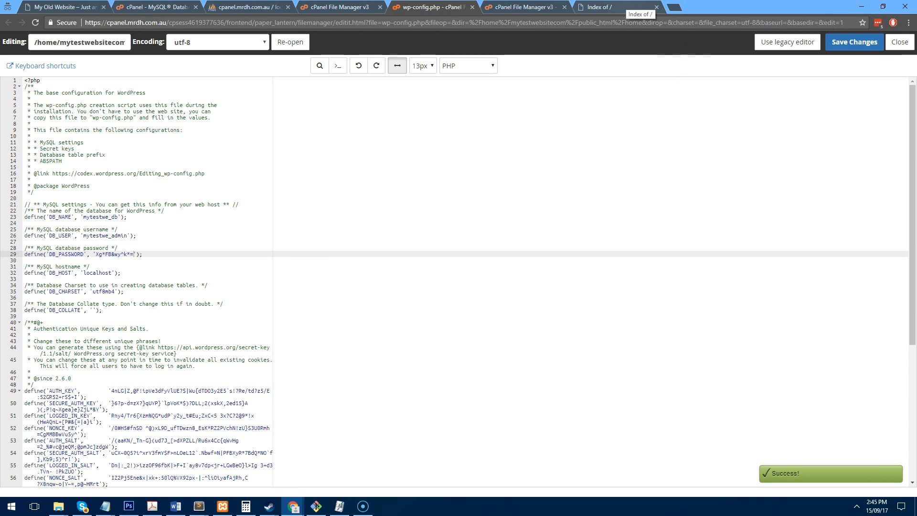
click(624, 8)
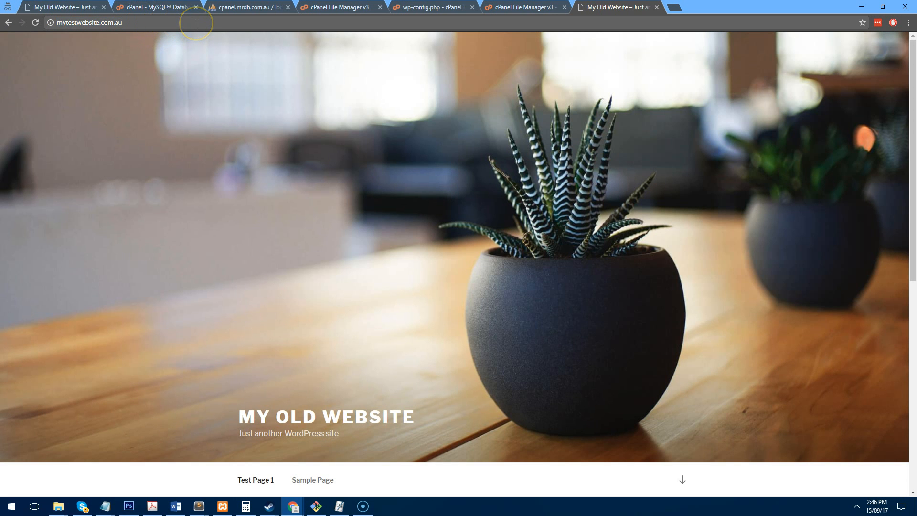
Browse to mytestwebsite.com.au/home to reach the WordPress login.
text(/home/login)
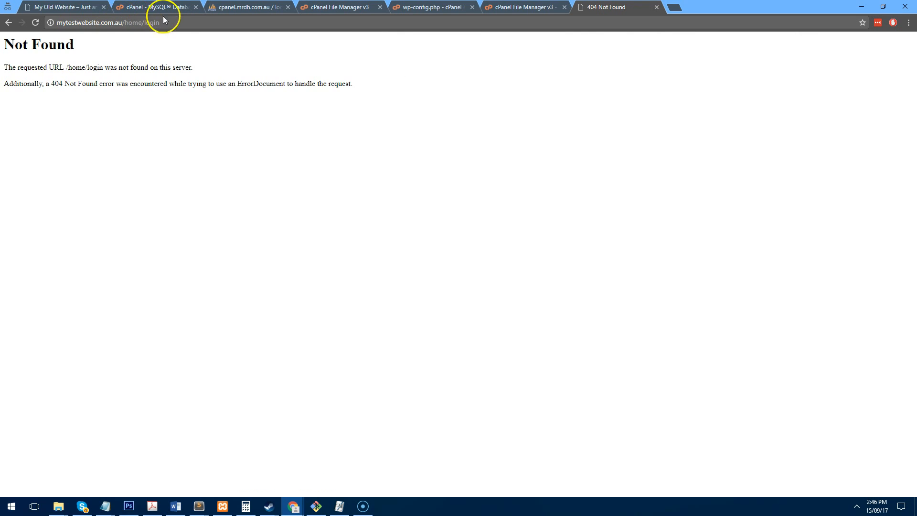
mouse_move(203, 50)
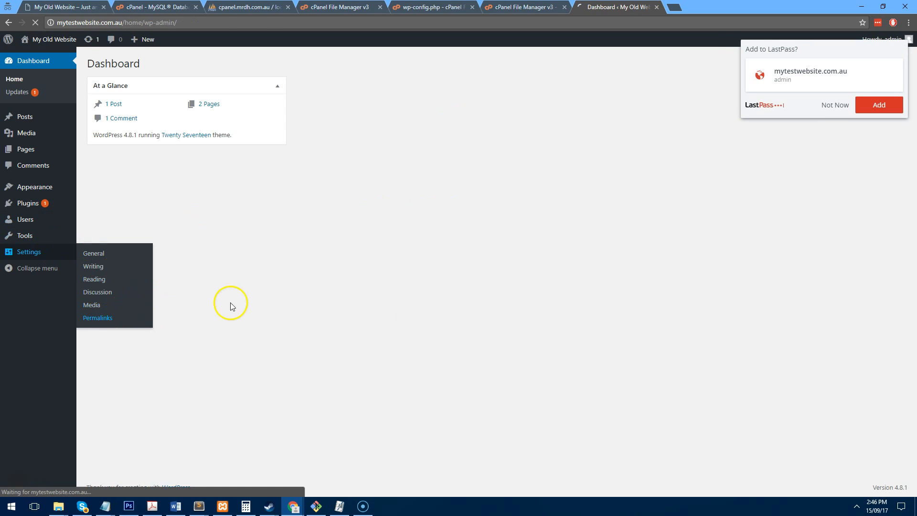
In Settings > Permalinks, choose the Post name structure and save changes.
click(97, 318)
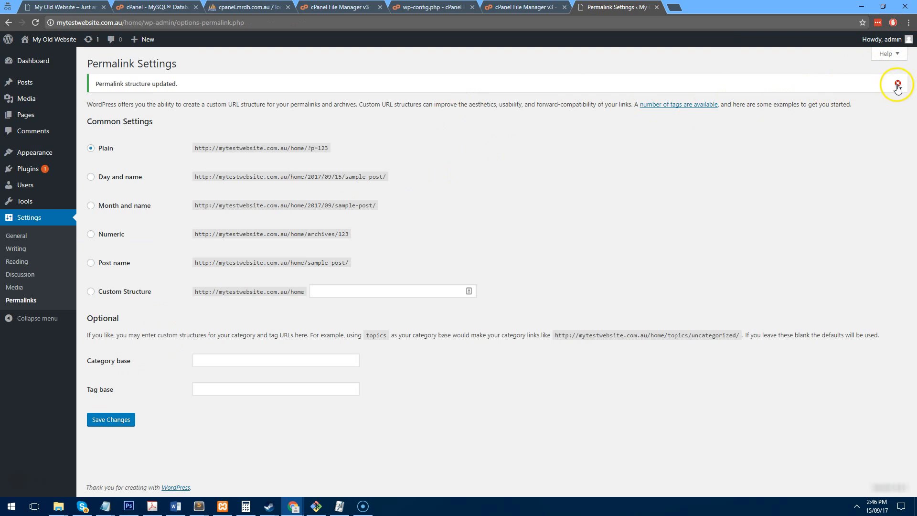
click(898, 83)
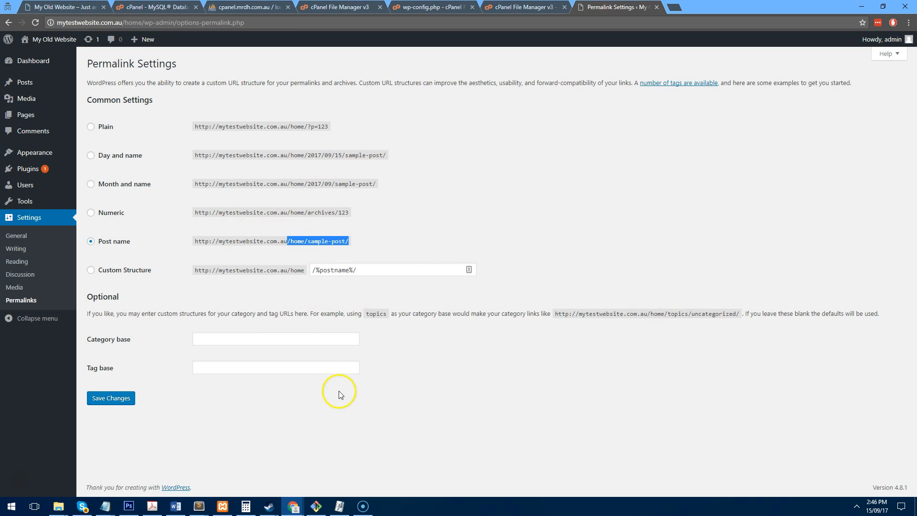
click(111, 397)
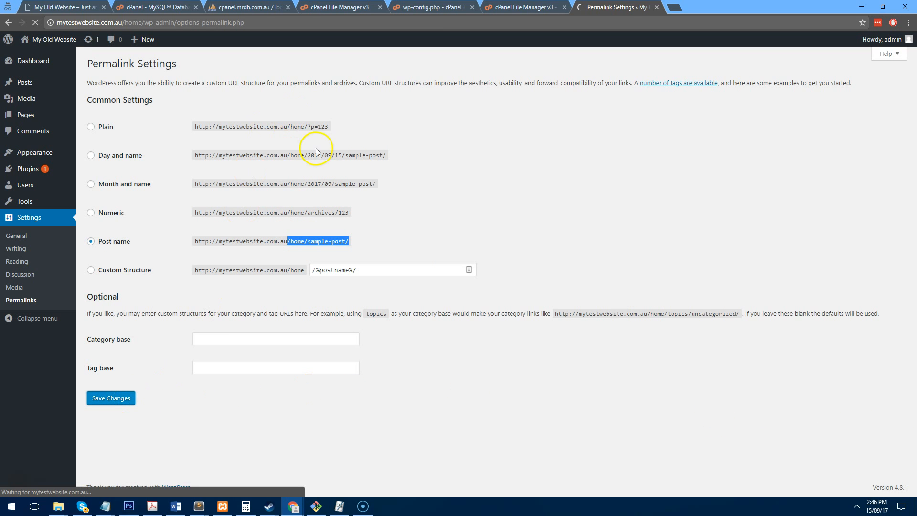
click(111, 398)
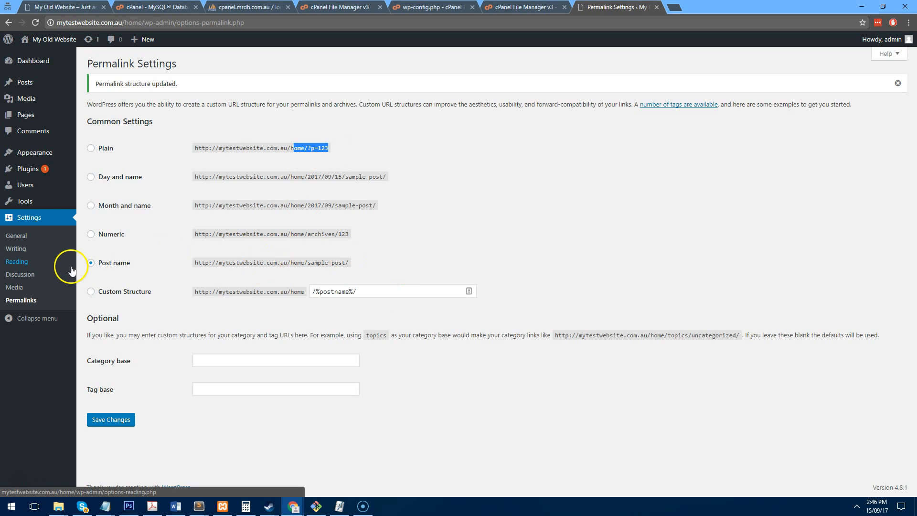
click(17, 235)
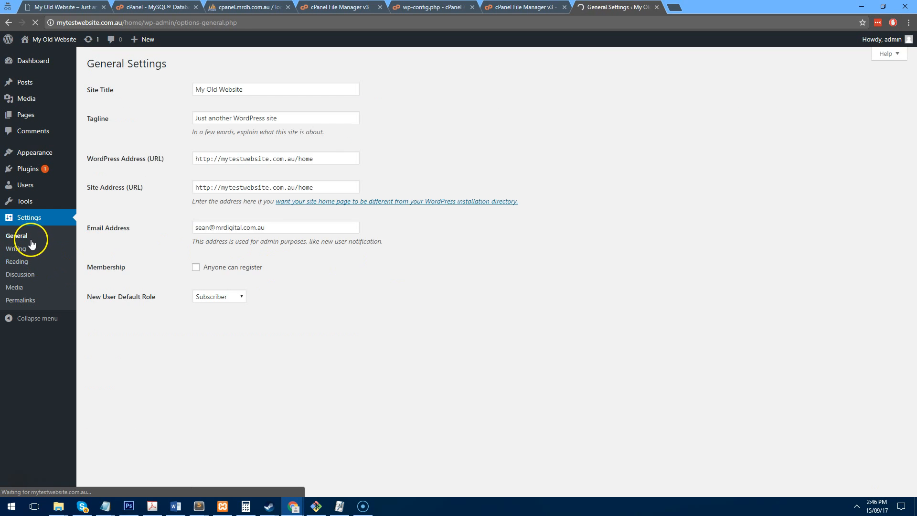
click(16, 235)
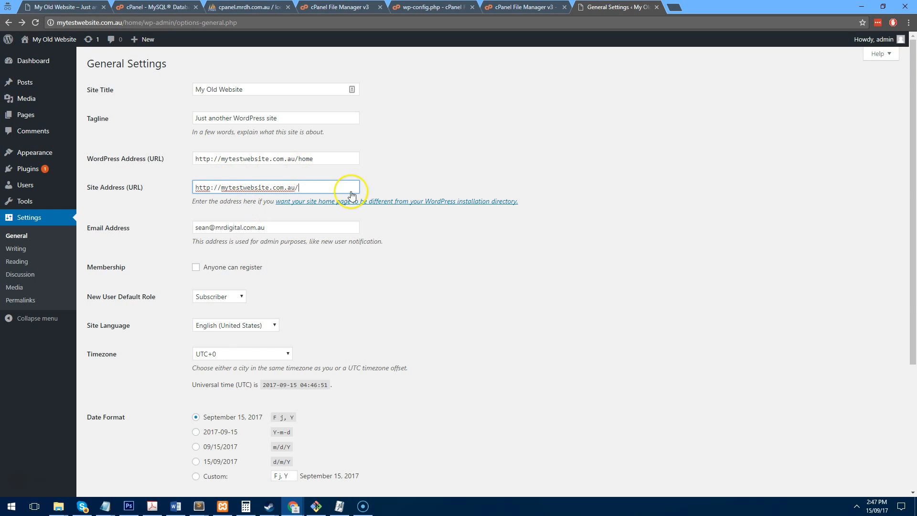
click(111, 447)
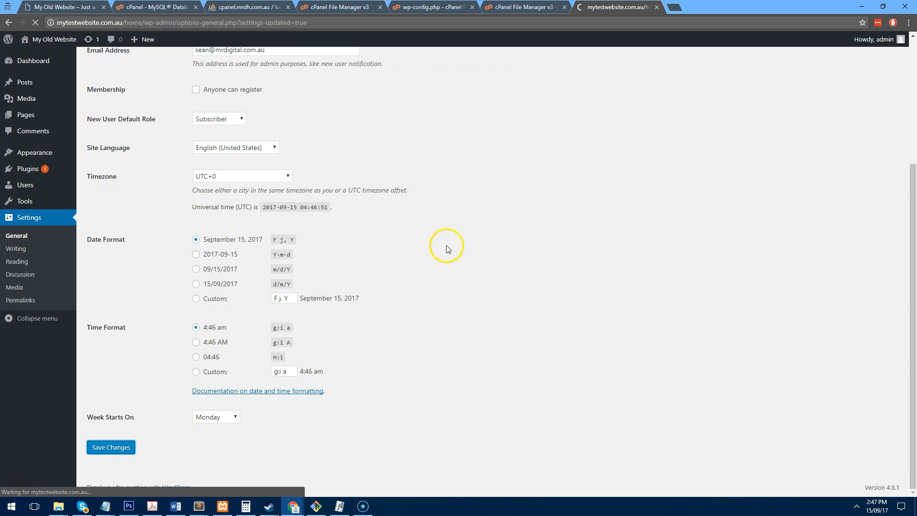
Rename the Site Title from My Old Website to My New Website and save.
click(111, 447)
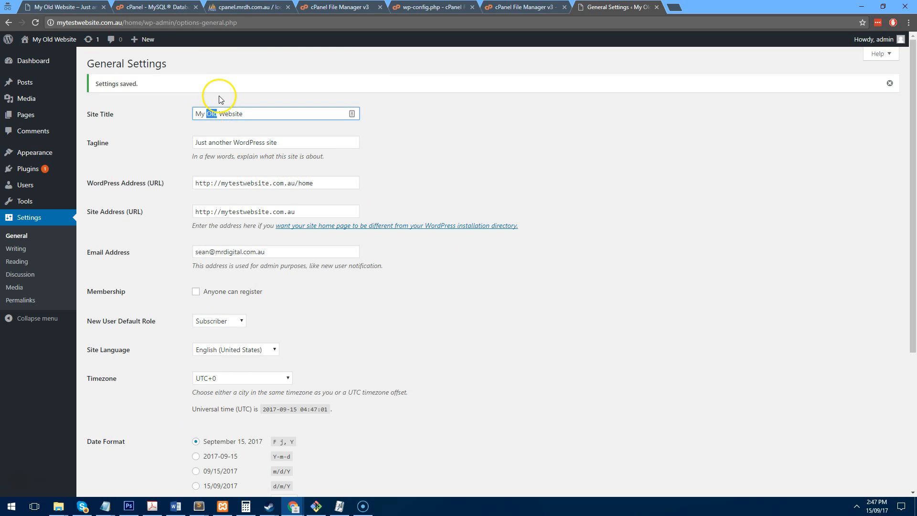
click(109, 447)
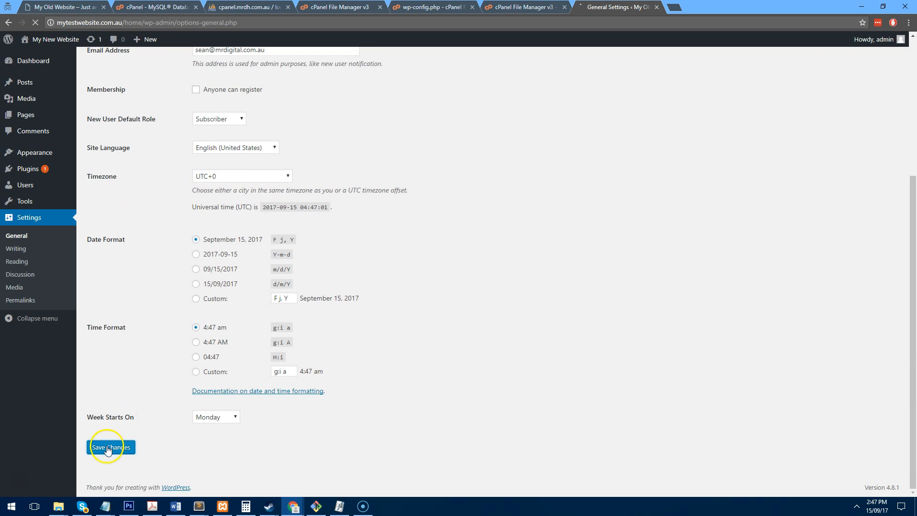
click(111, 447)
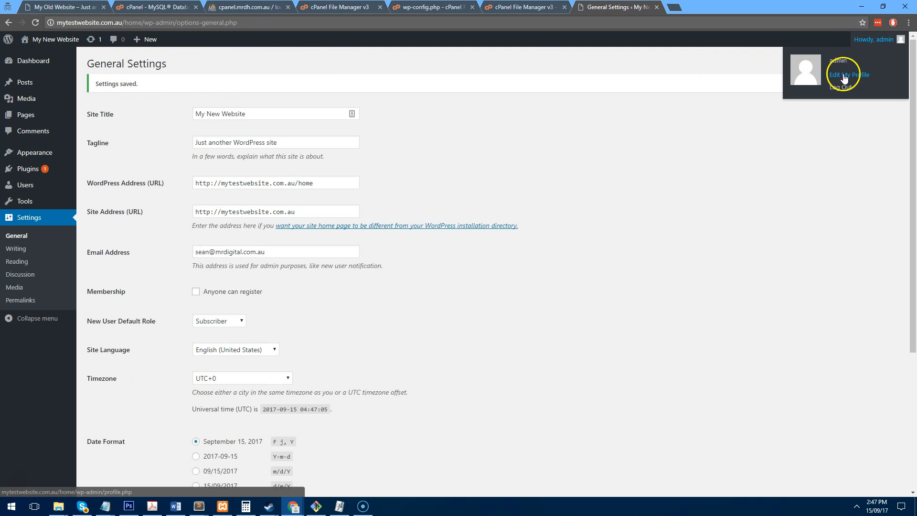
click(841, 87)
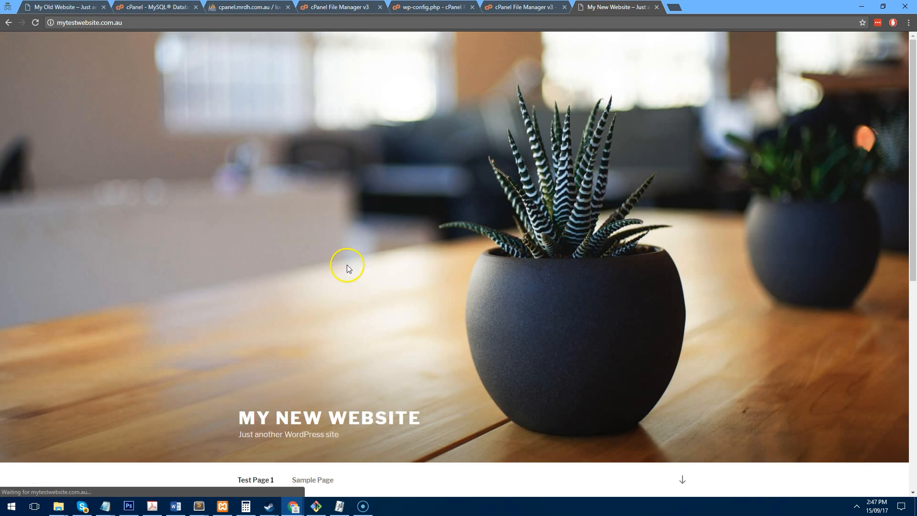
Open Test Page 1 on the live site, then start entering mytestwebsite.com.au/logi.
click(255, 479)
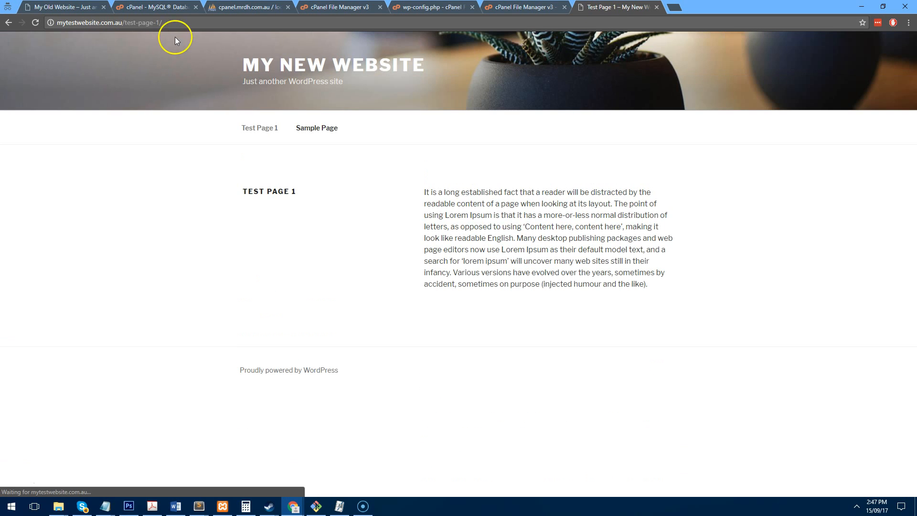
text(mytestwebsite.com.au/logi)
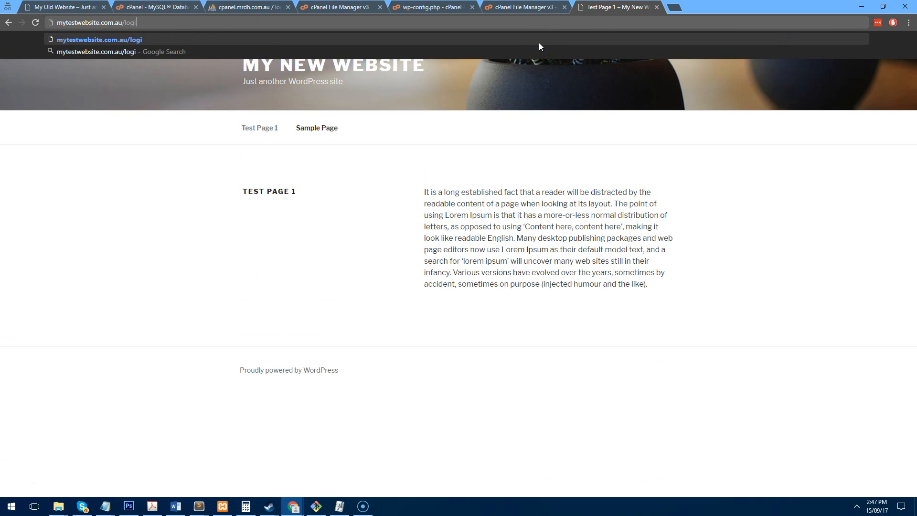